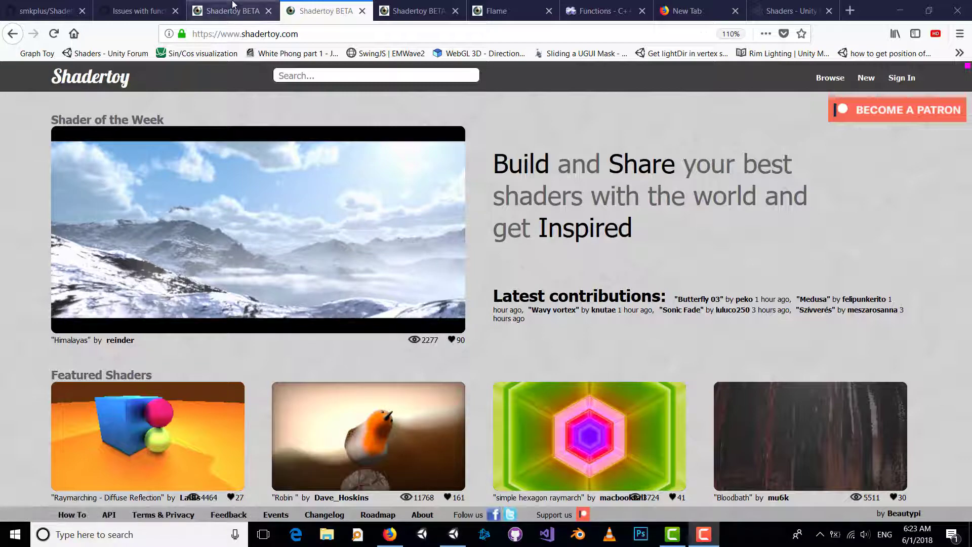
Browse Shadertoy's about page and the Flame shader's GLSL code, then move to the C++ functions tutorial
left_click(421, 514)
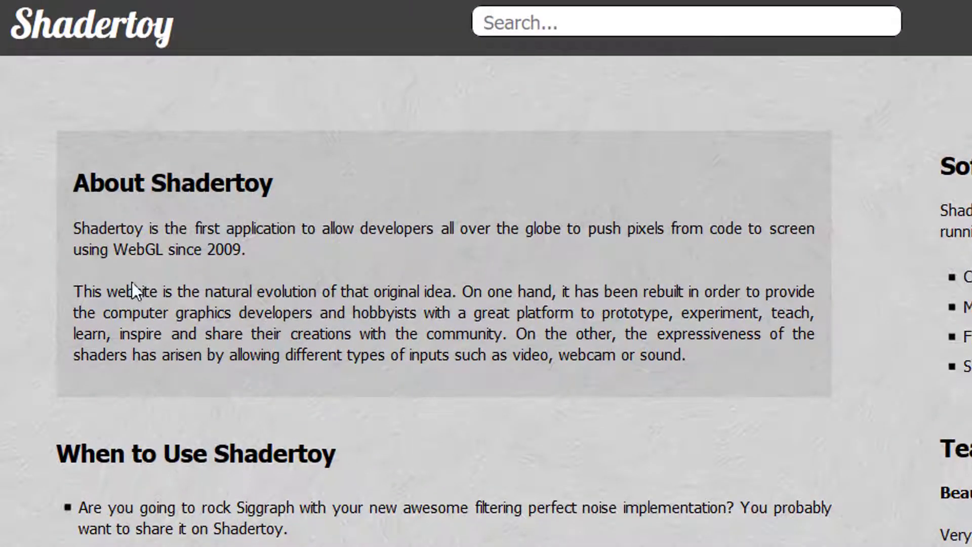
mouse_move(328, 151)
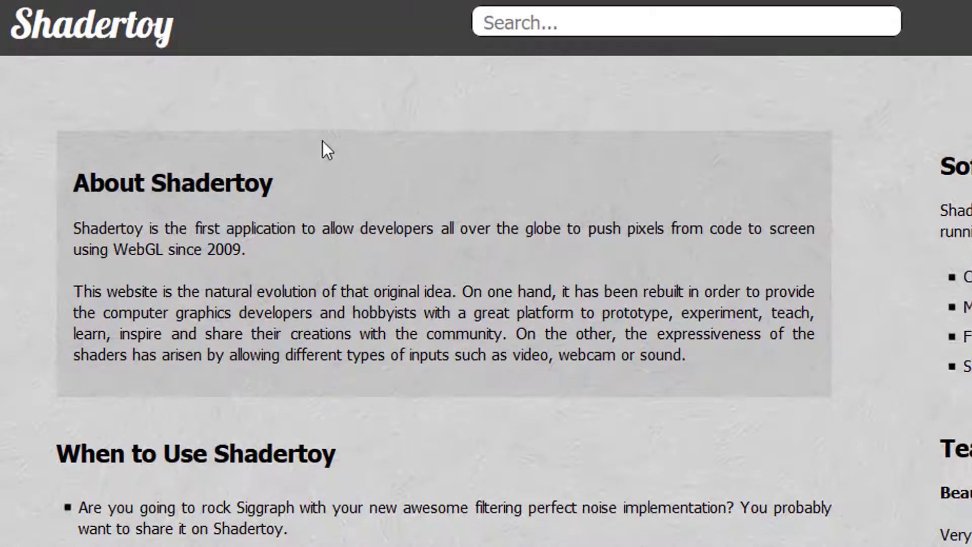
mouse_move(244, 253)
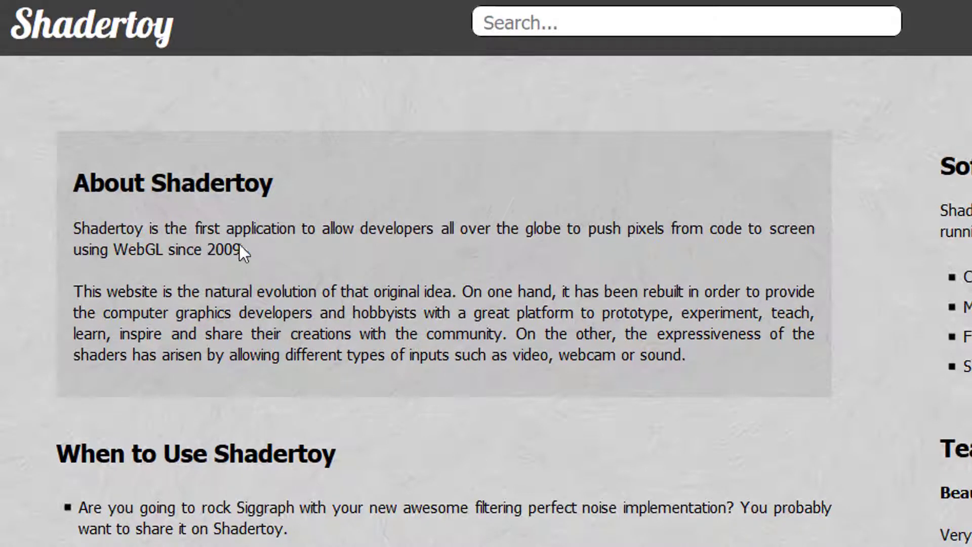
mouse_move(359, 257)
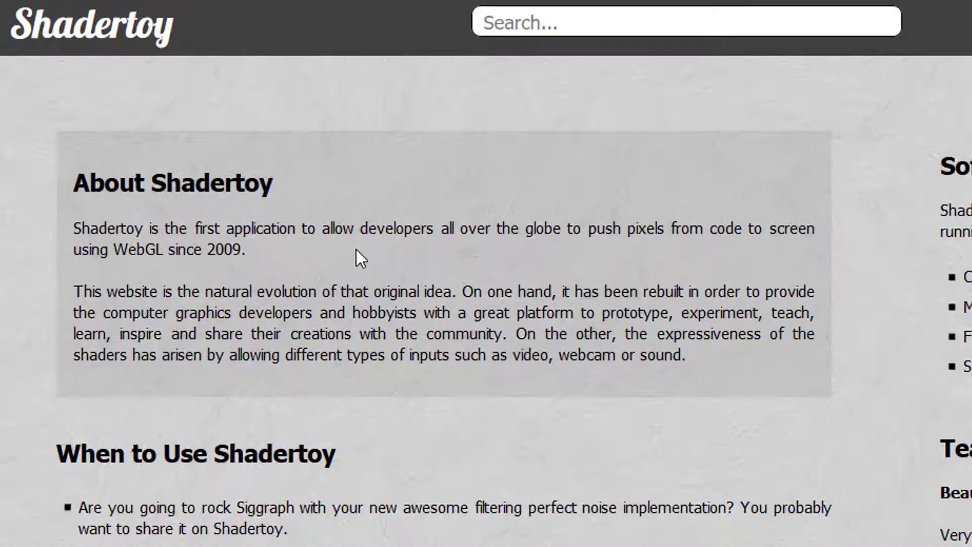
mouse_move(519, 262)
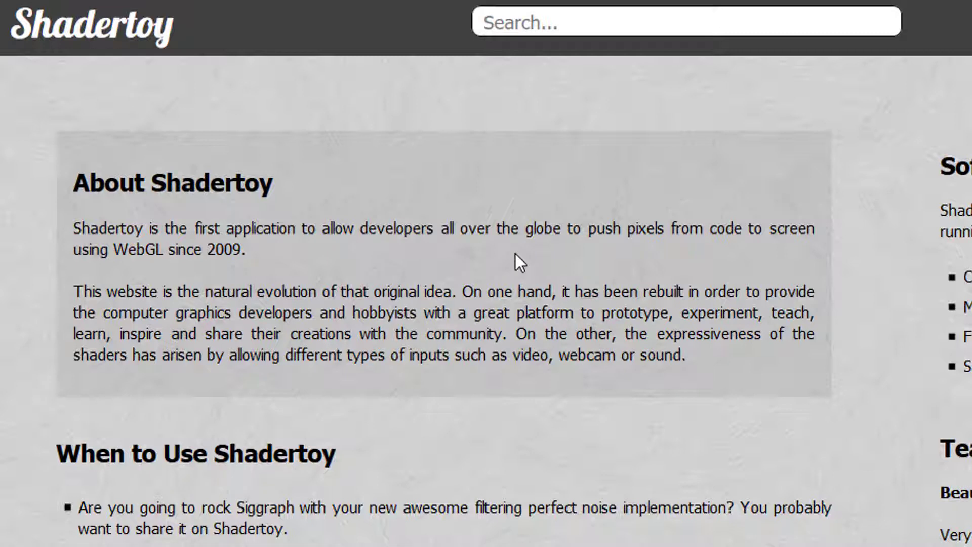
mouse_move(735, 266)
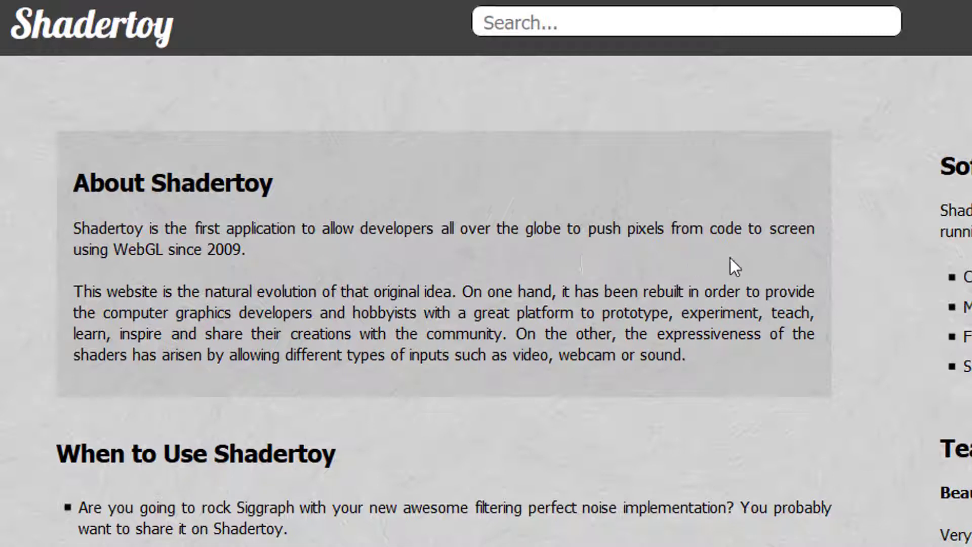
mouse_move(104, 283)
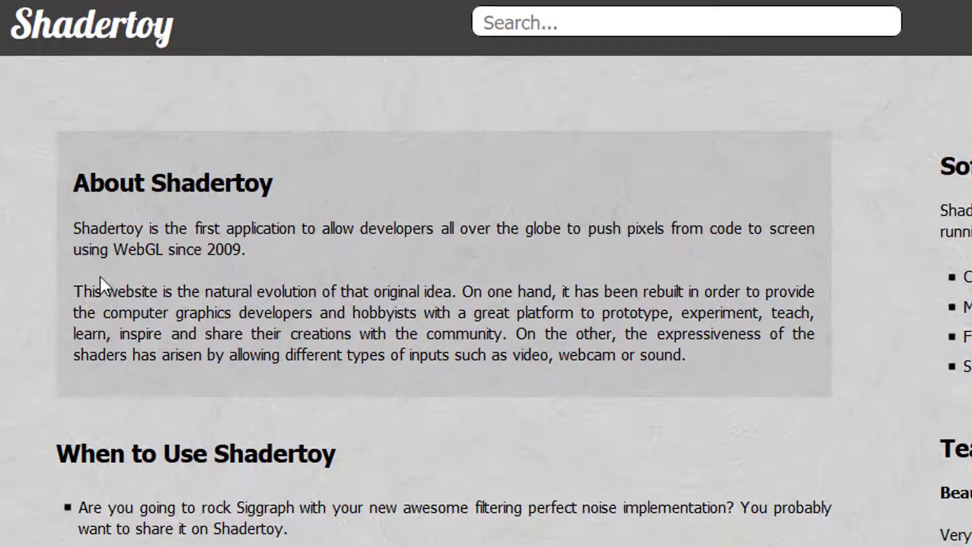
mouse_move(216, 269)
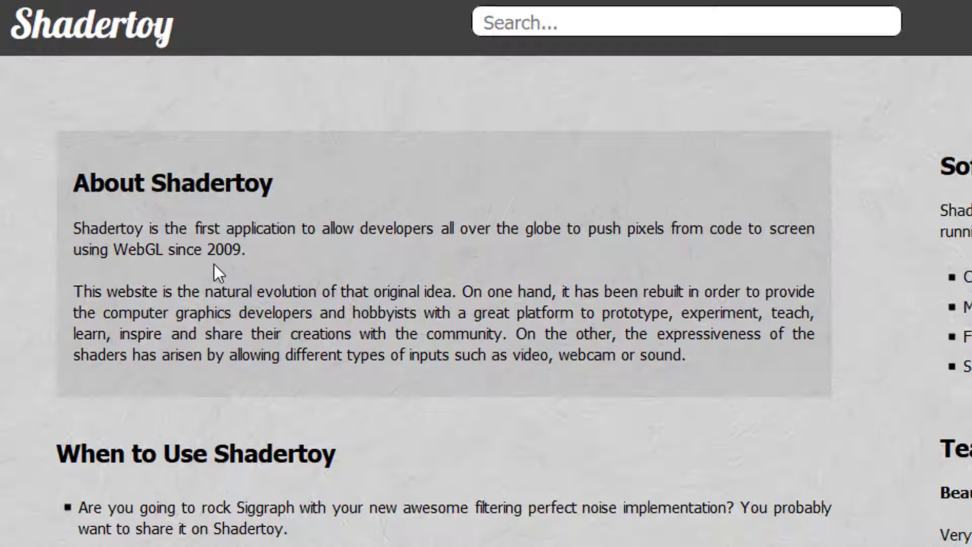
mouse_move(96, 321)
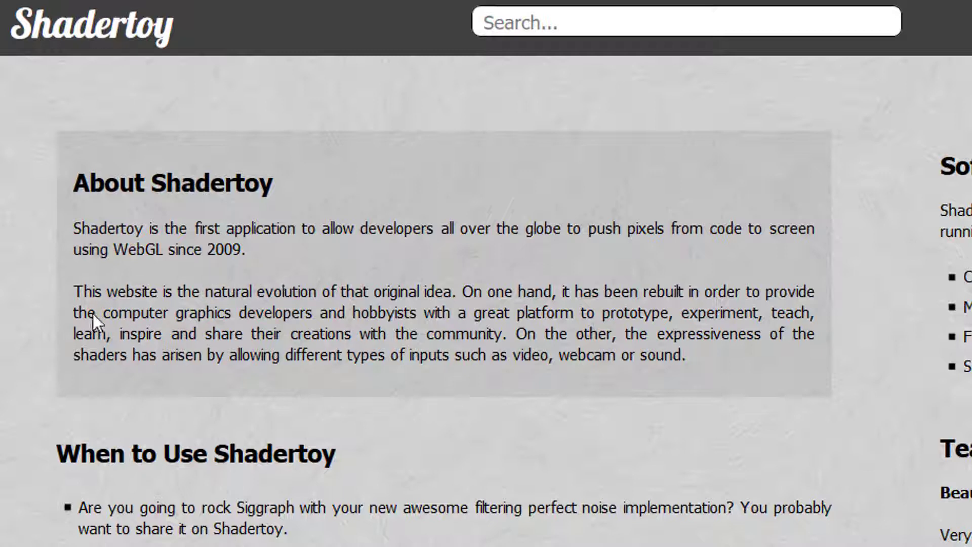
mouse_move(176, 316)
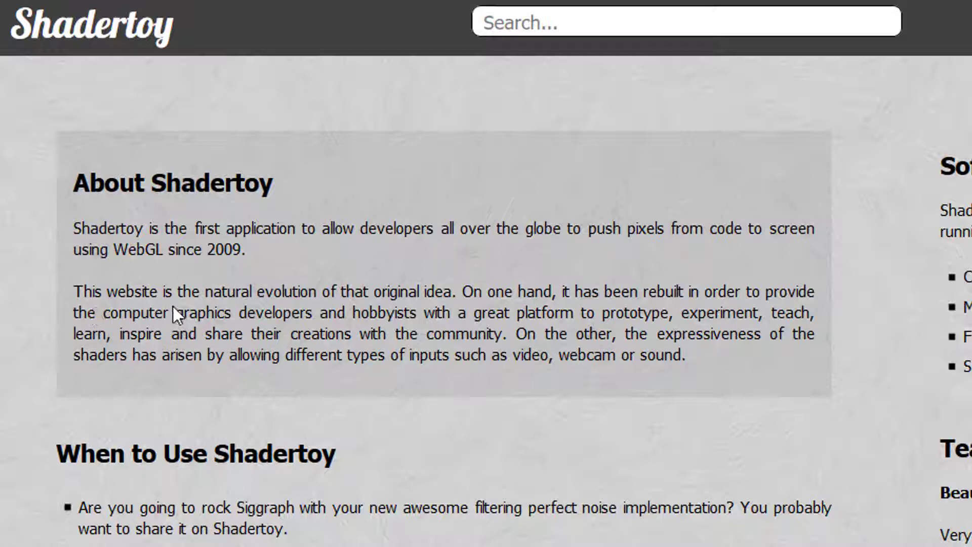
mouse_move(335, 311)
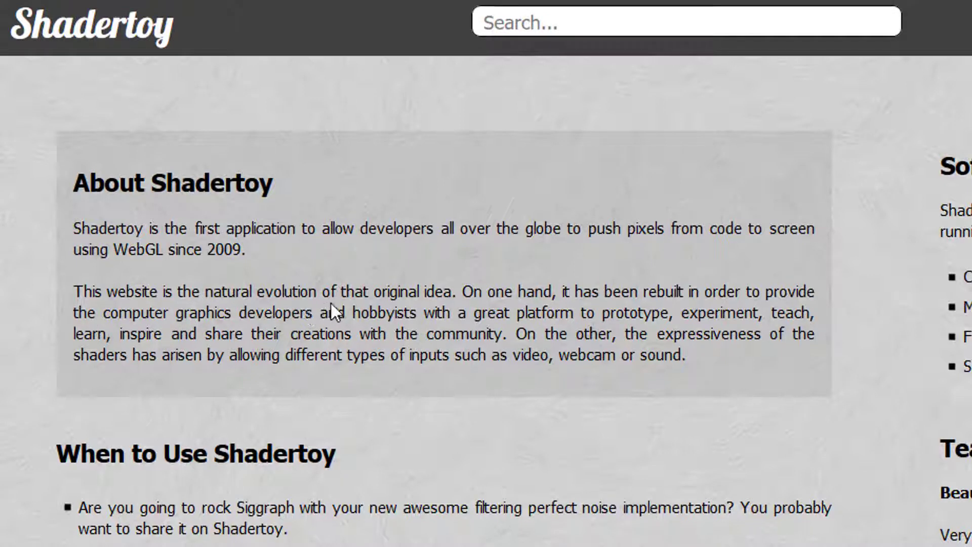
mouse_move(431, 318)
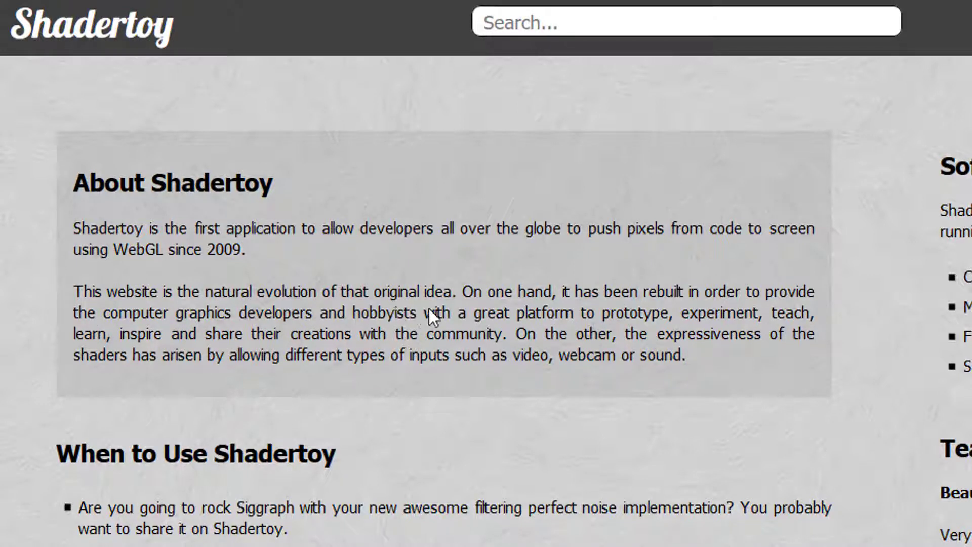
mouse_move(474, 308)
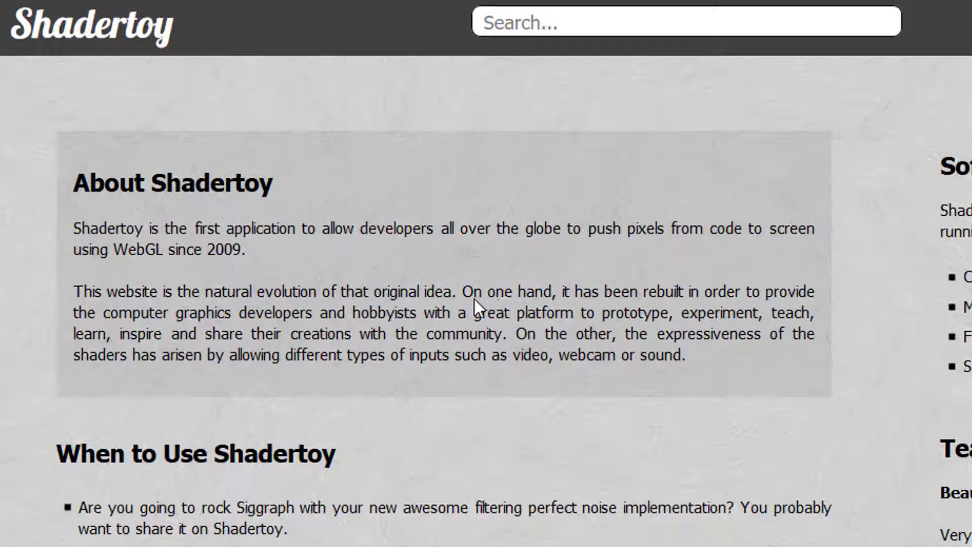
mouse_move(616, 312)
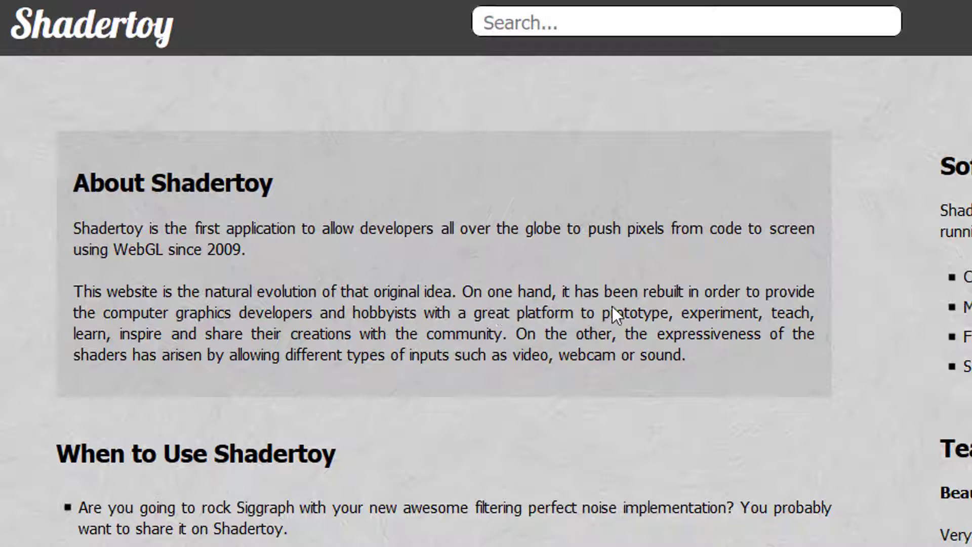
mouse_move(727, 313)
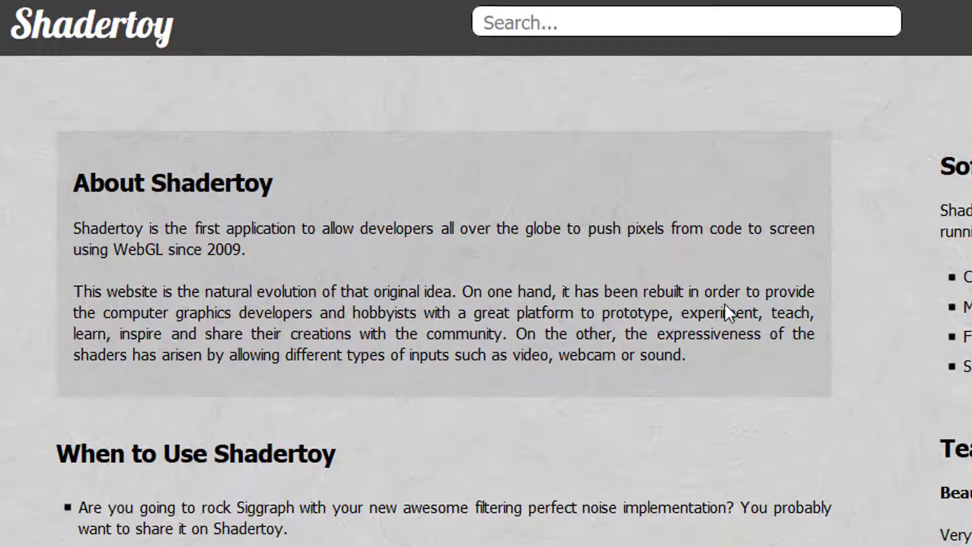
mouse_move(114, 342)
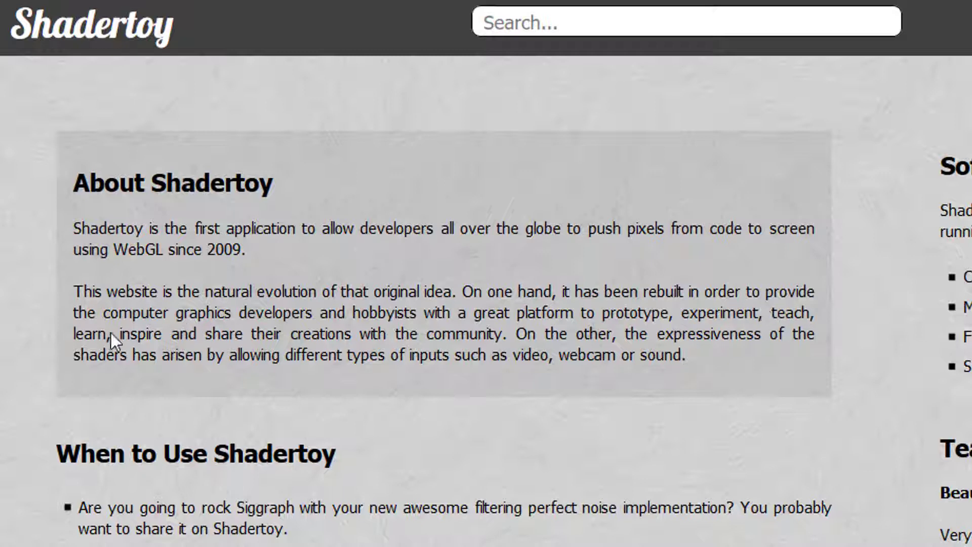
mouse_move(400, 334)
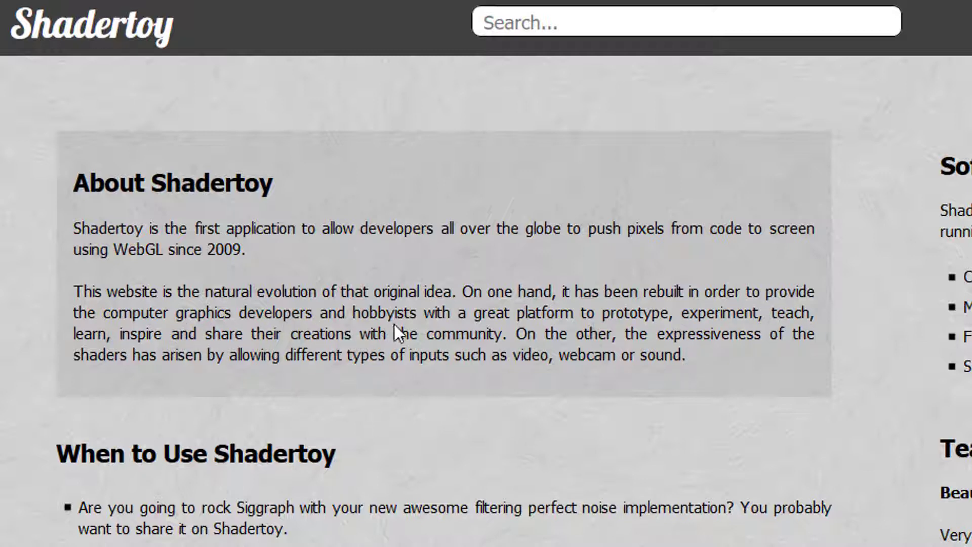
mouse_move(534, 336)
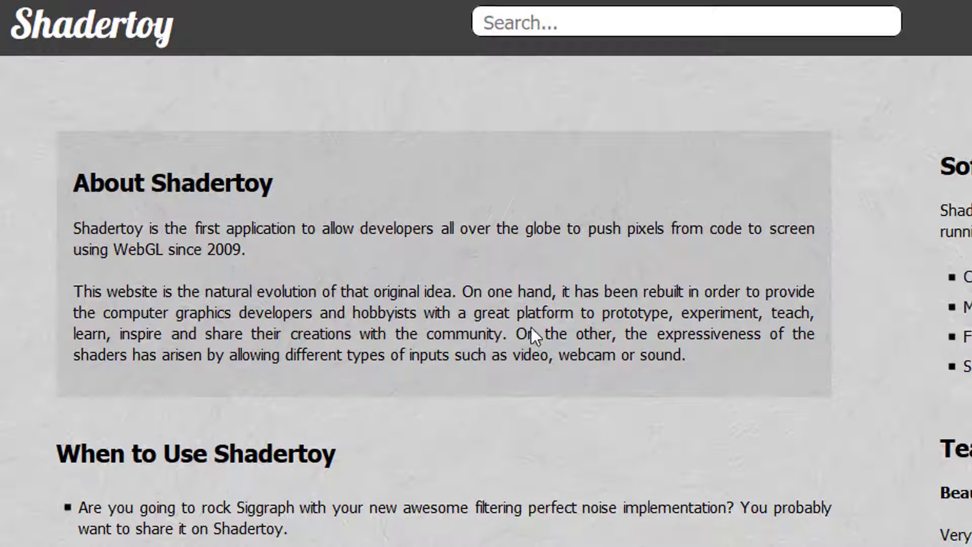
mouse_move(639, 335)
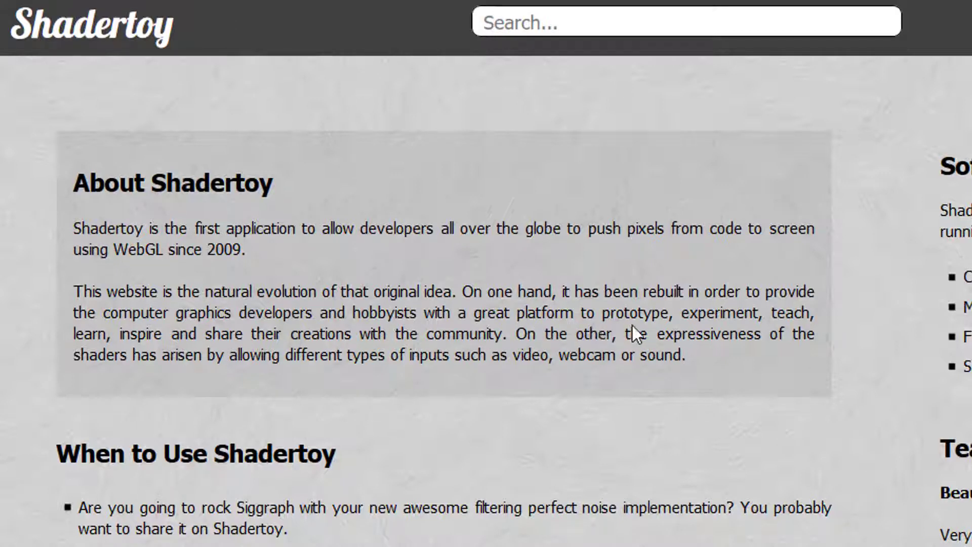
mouse_move(631, 340)
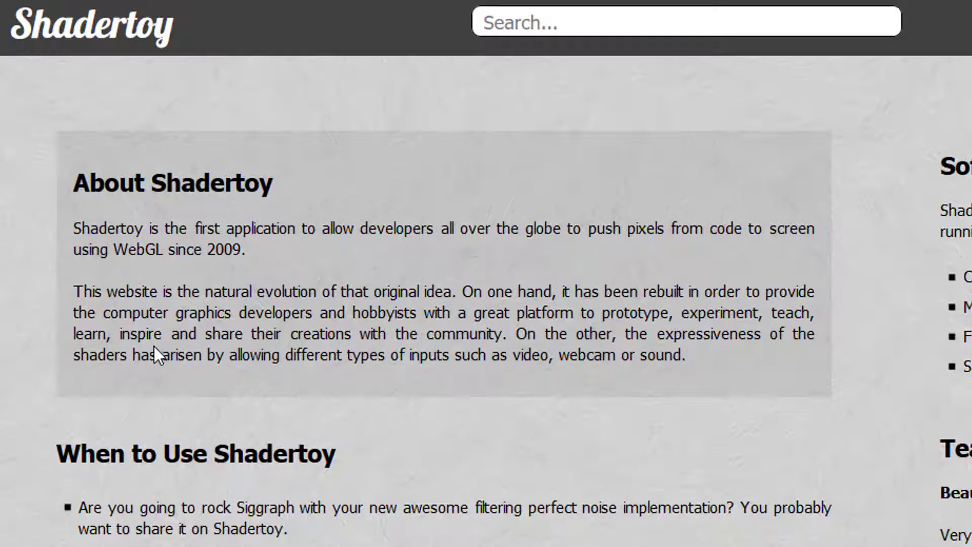
mouse_move(384, 349)
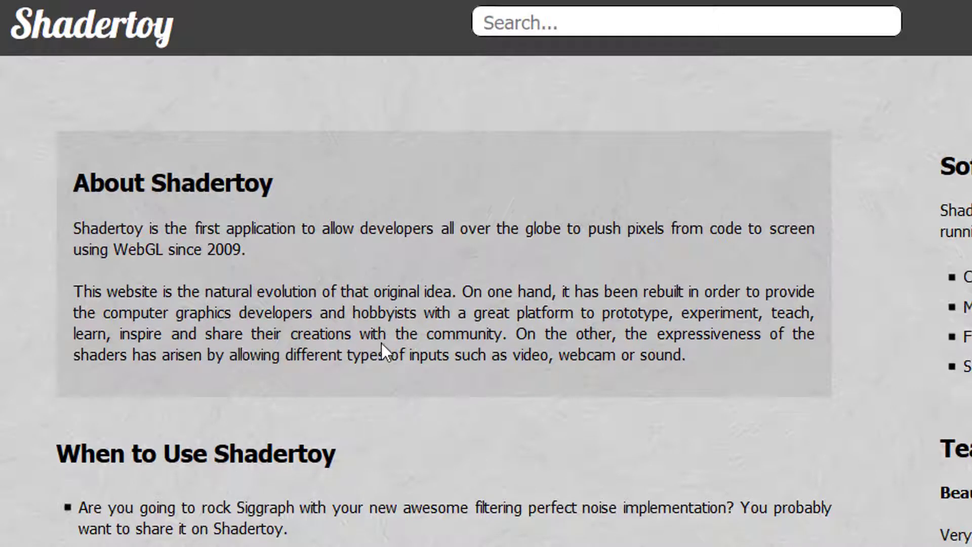
mouse_move(551, 359)
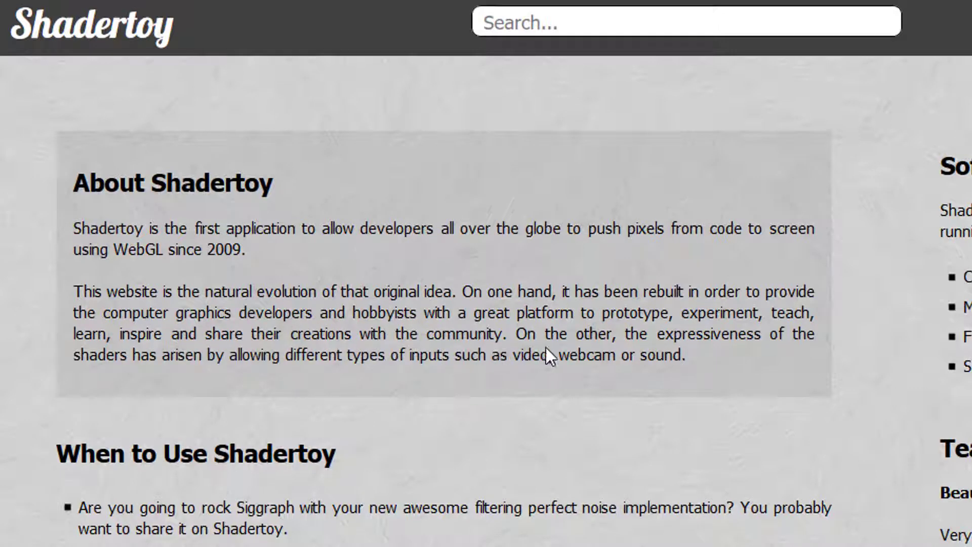
mouse_move(651, 352)
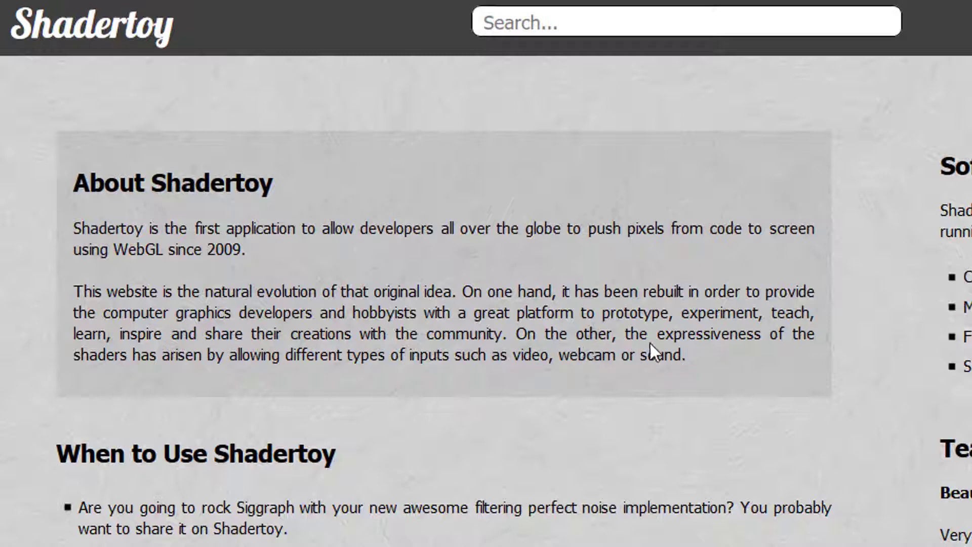
mouse_move(690, 383)
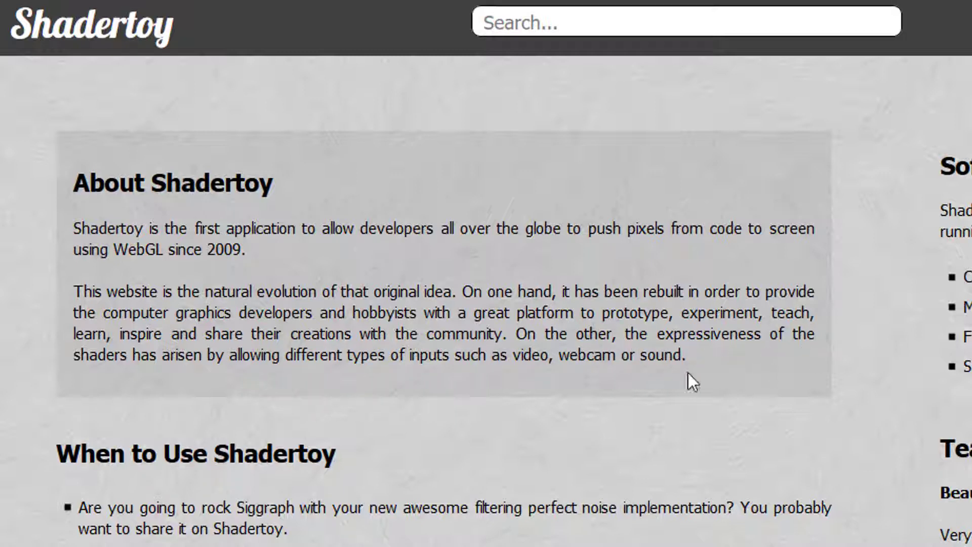
mouse_move(225, 377)
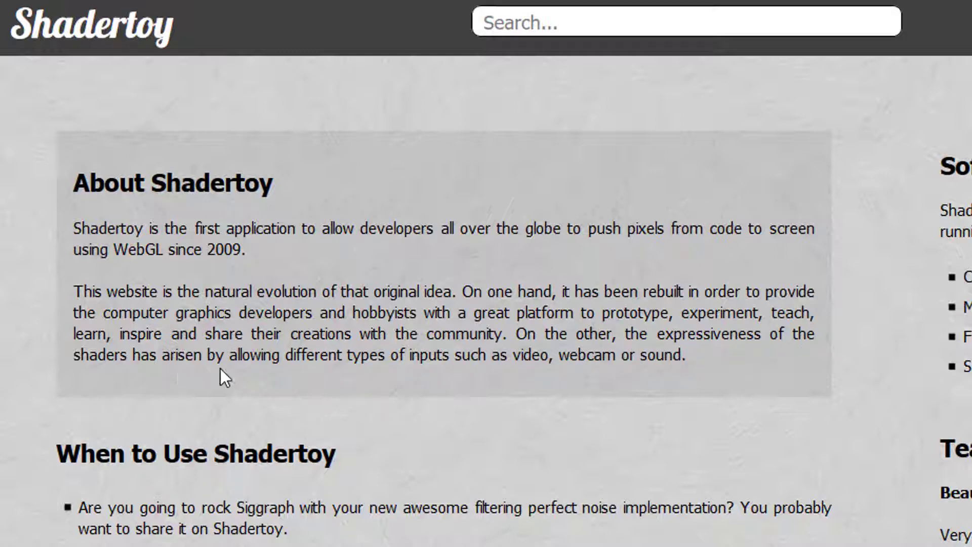
mouse_move(324, 378)
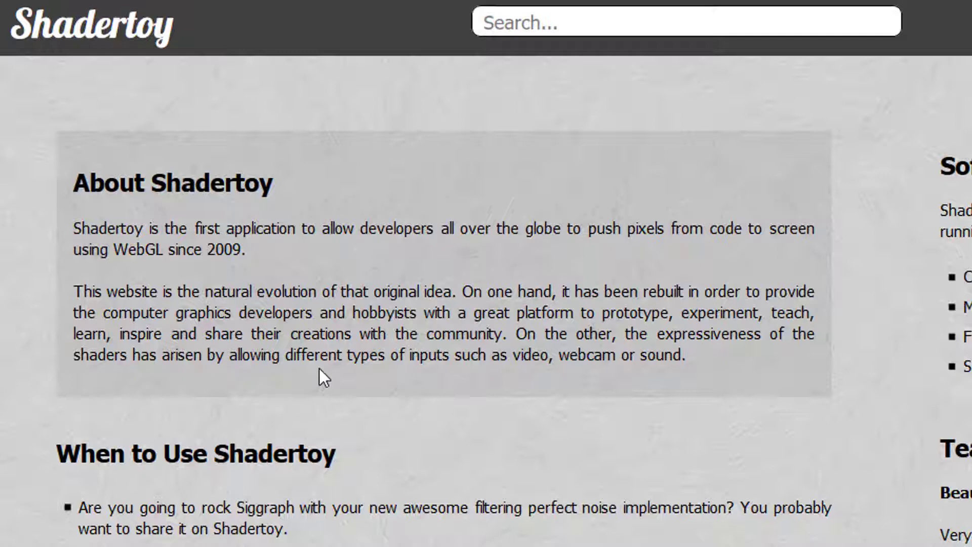
mouse_move(474, 378)
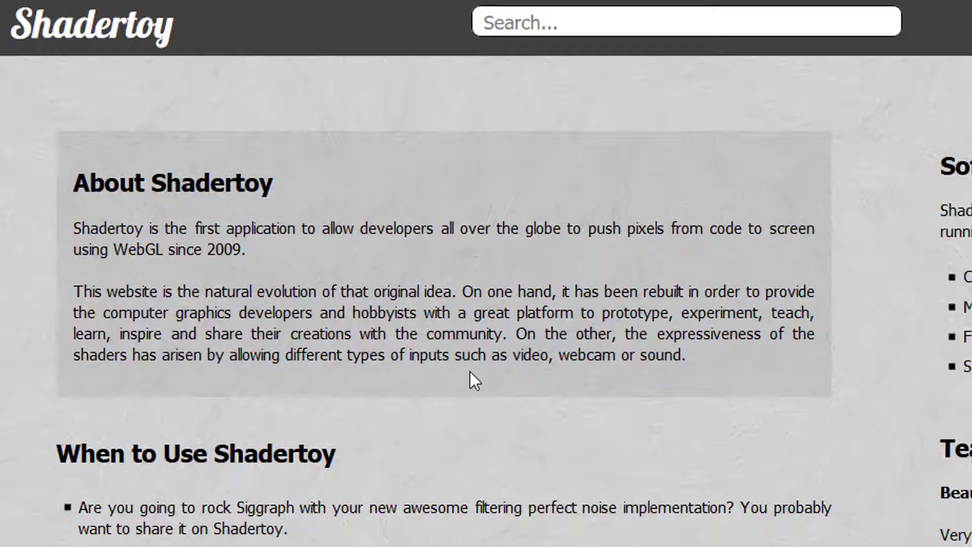
mouse_move(573, 387)
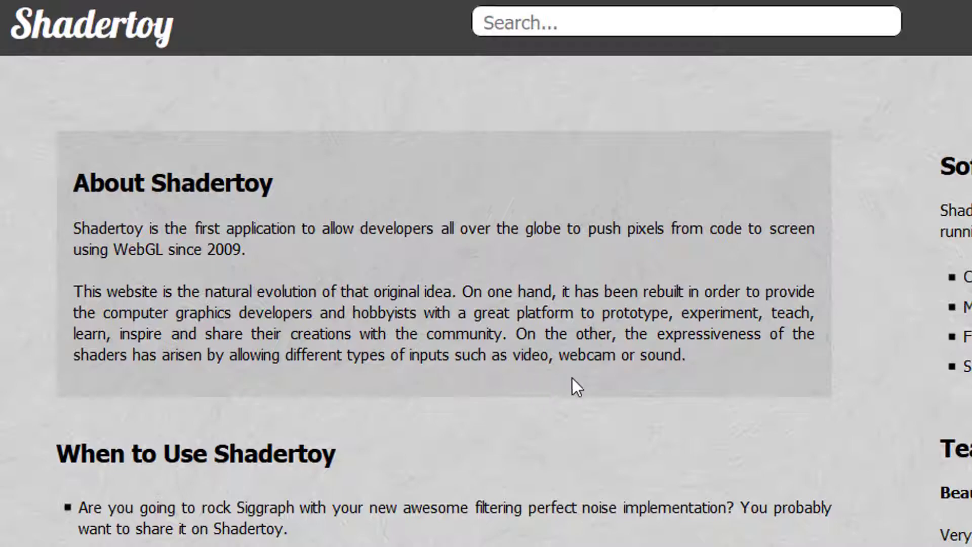
mouse_move(655, 384)
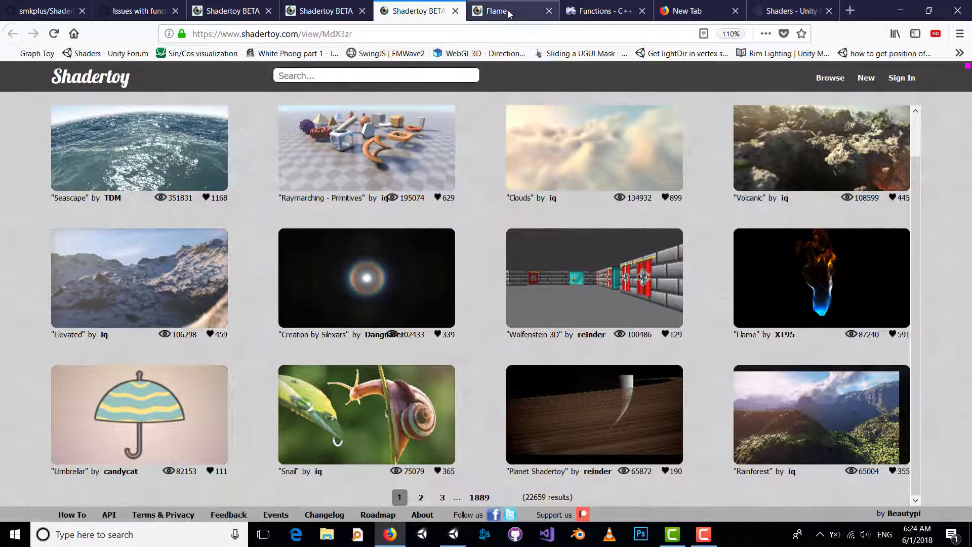
left_click(502, 10)
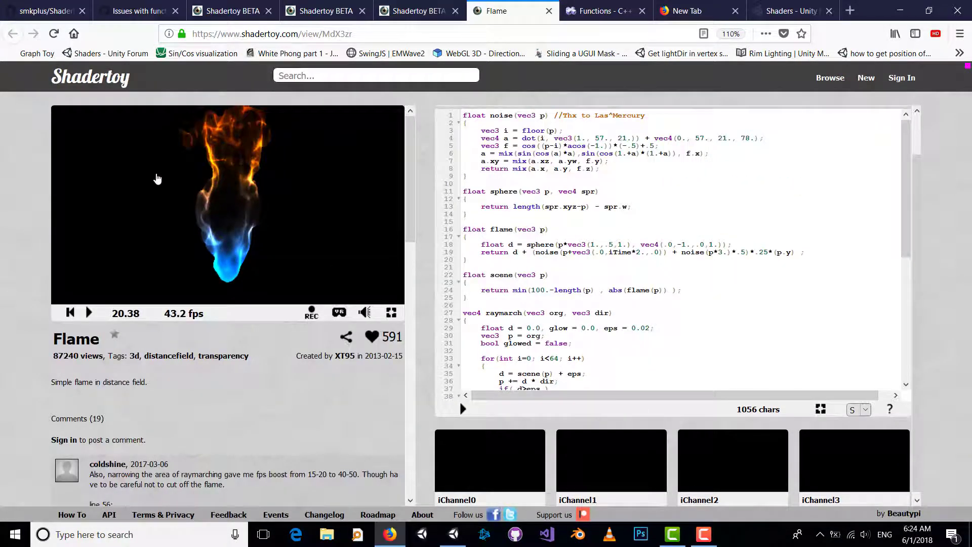
mouse_move(534, 292)
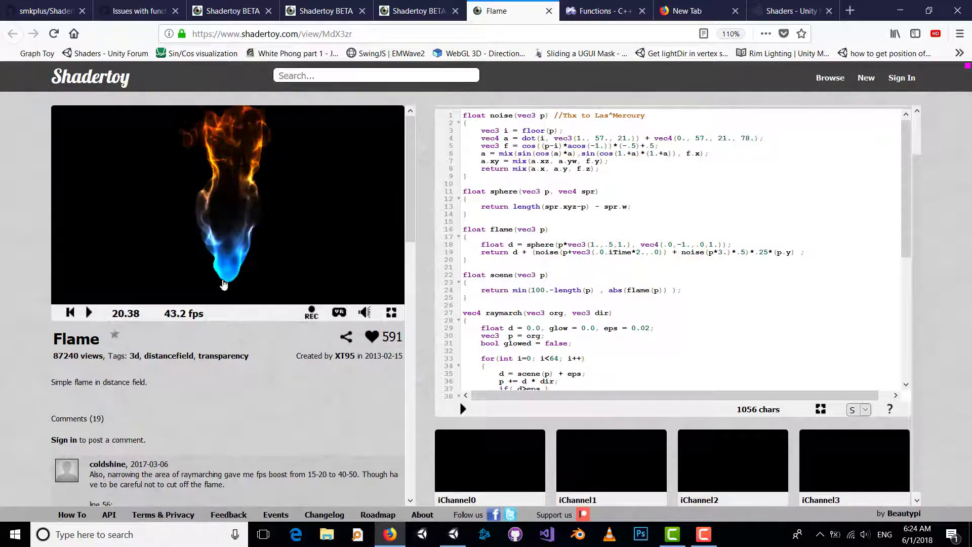
mouse_move(563, 253)
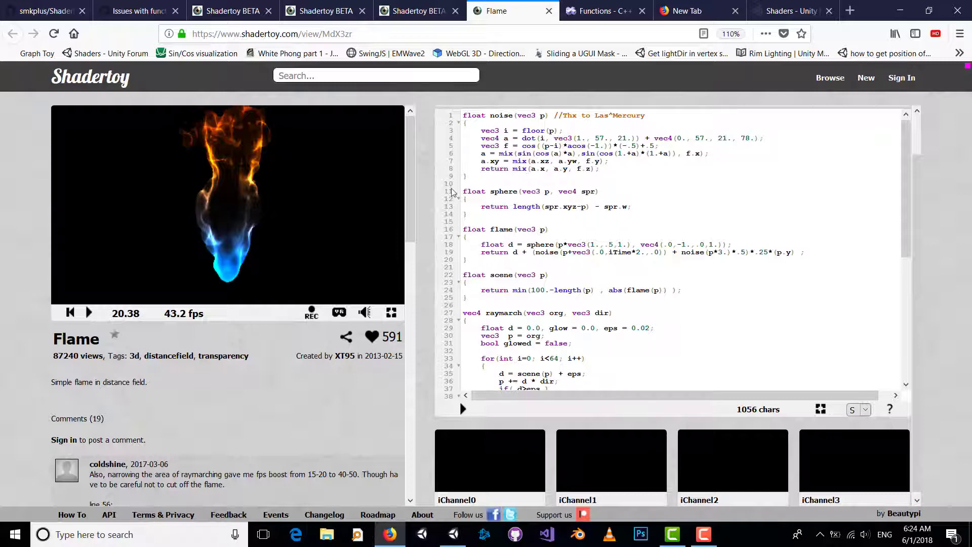
scroll("down", 3)
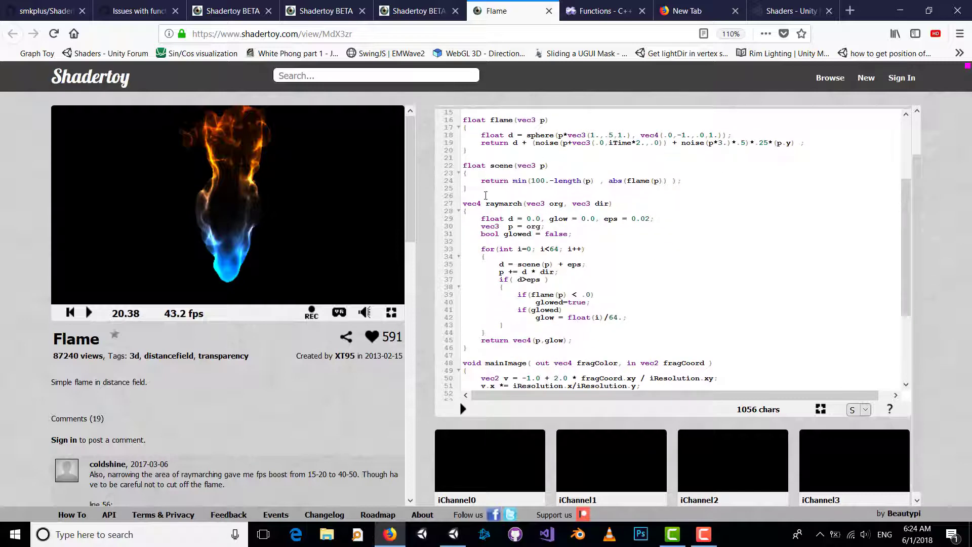
scroll("down", 3)
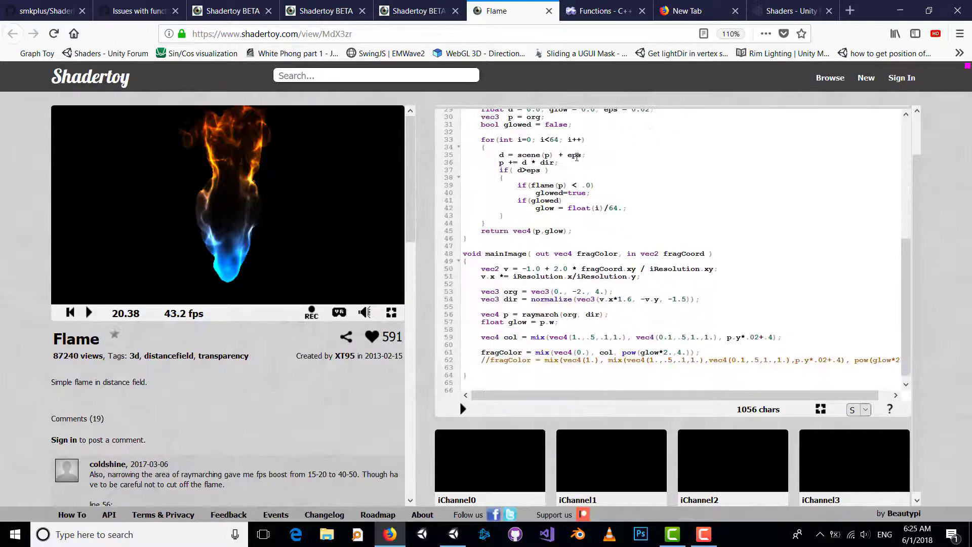
scroll("up", 3)
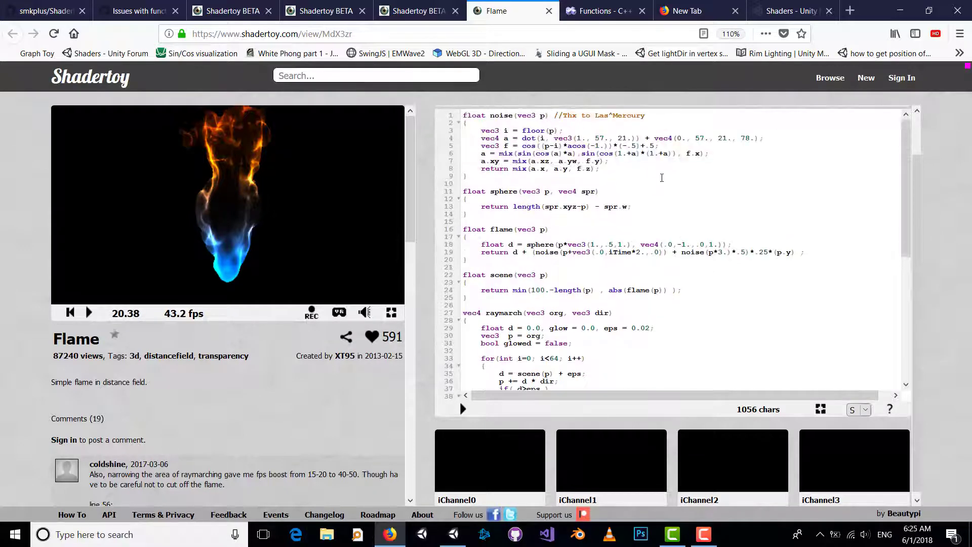
left_click(604, 10)
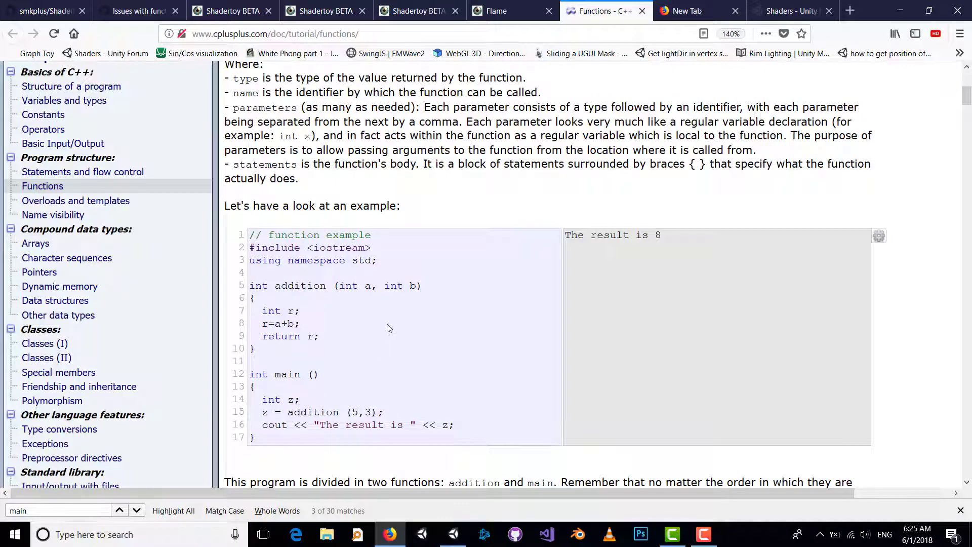
mouse_move(361, 408)
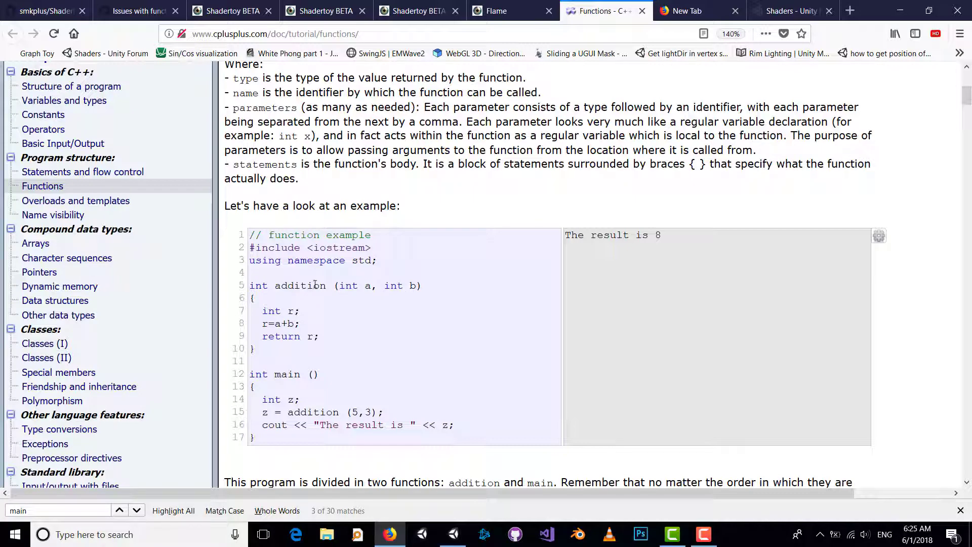
mouse_move(290, 324)
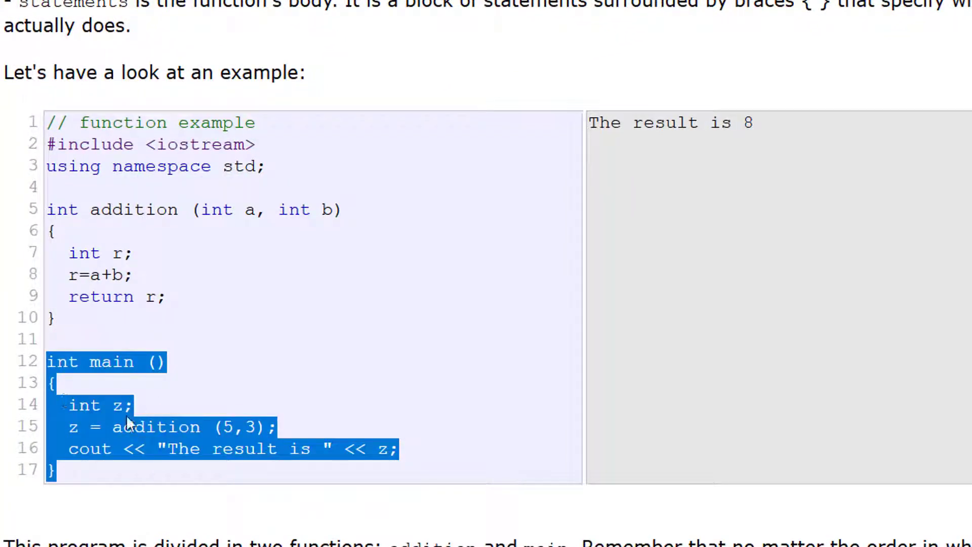
Scroll the cplusplus.com Functions tutorial up to the addition and main example program
scroll("up", 3)
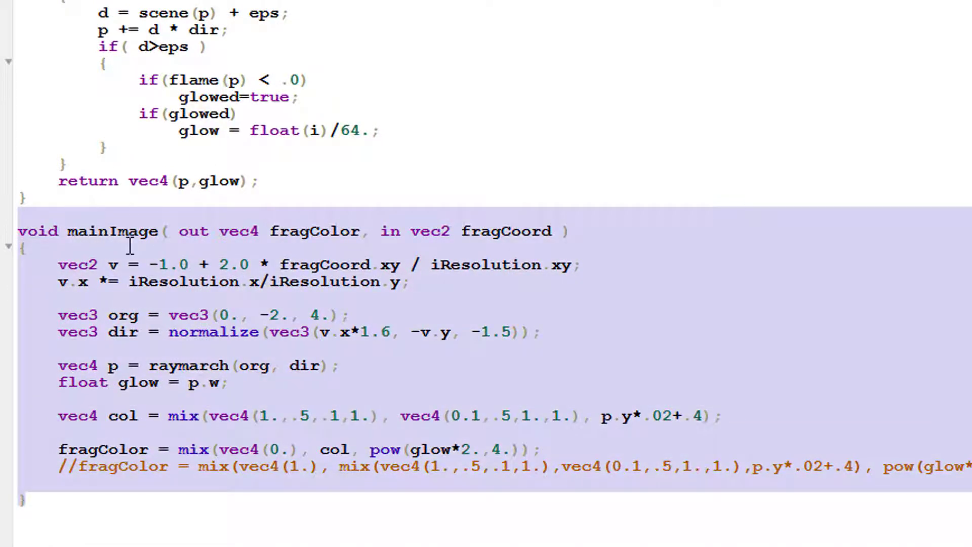
mouse_move(111, 272)
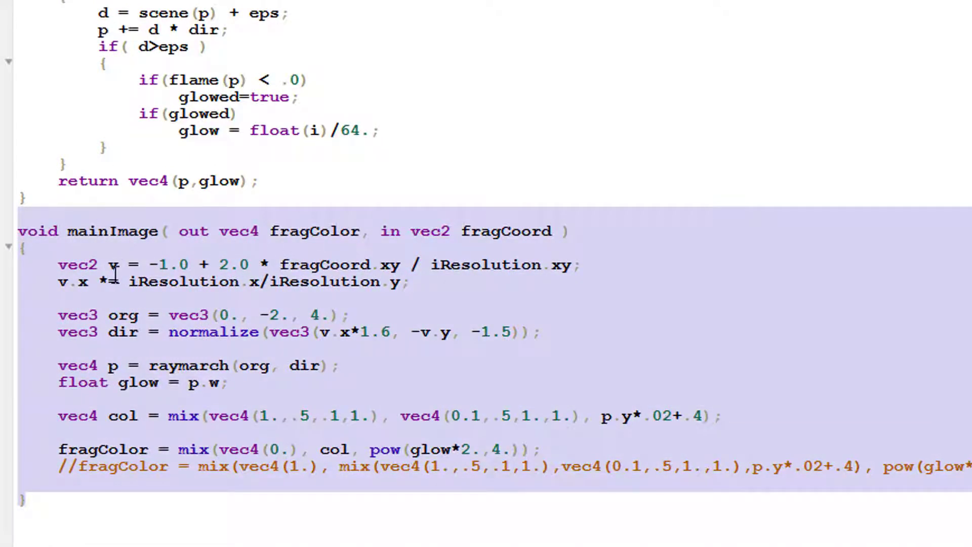
Review the Flame shader's noise, sphere and flame helper functions above mainImage
left_click(105, 248)
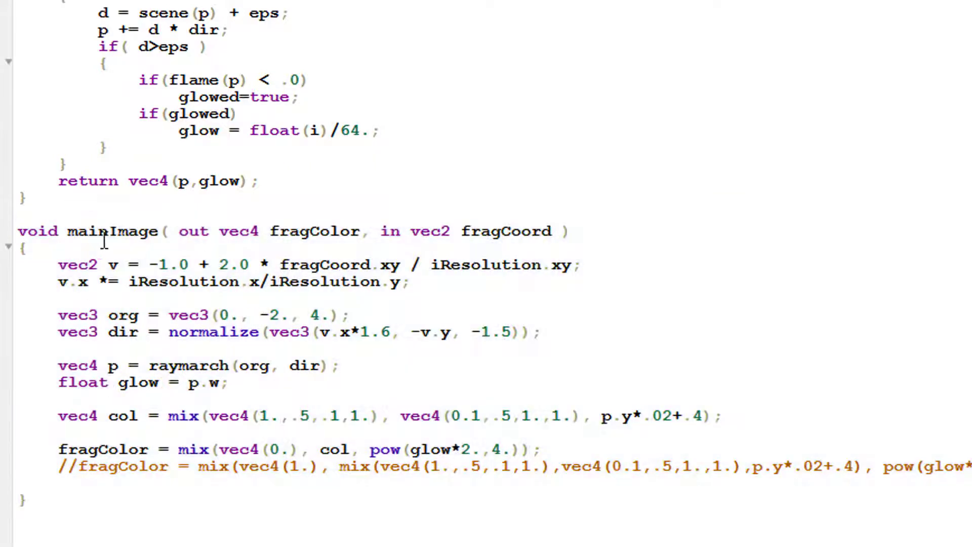
mouse_move(140, 310)
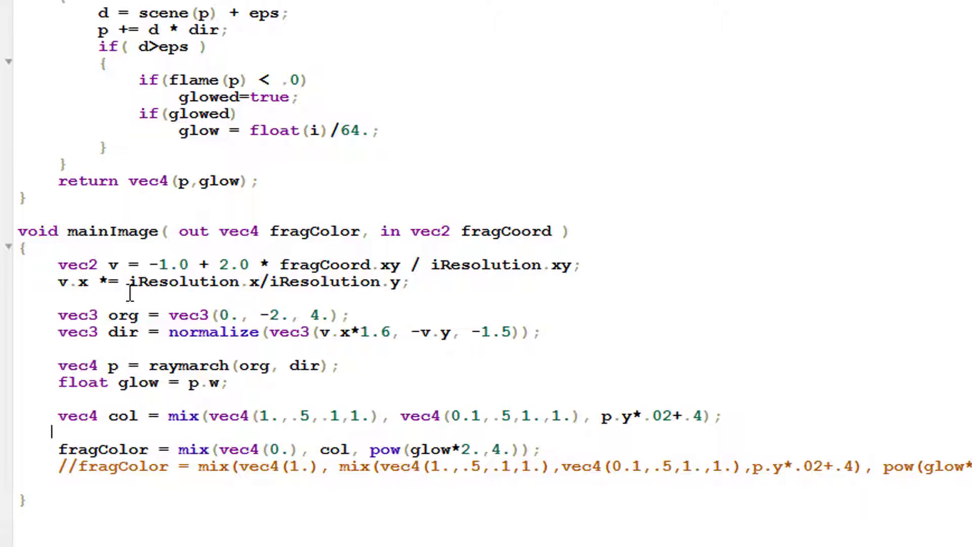
scroll("up", 3)
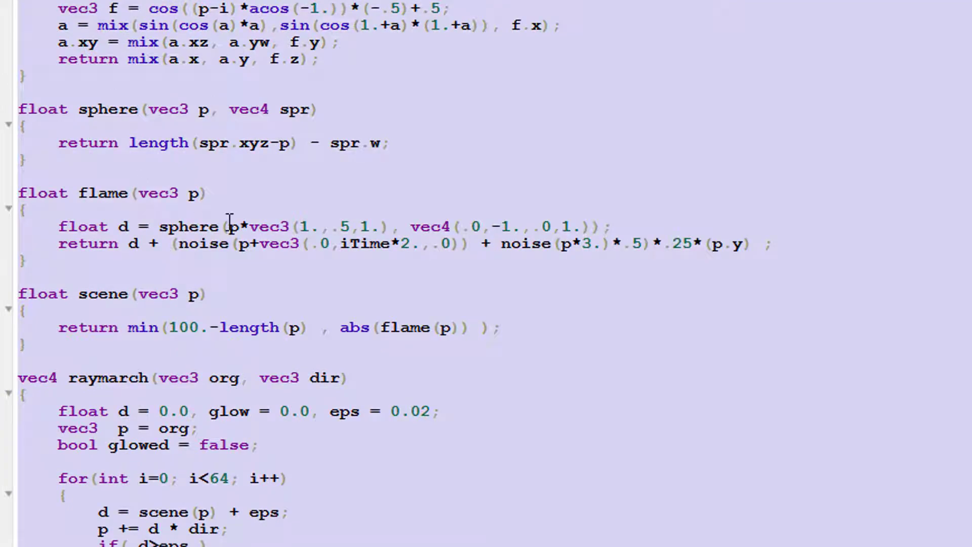
scroll("down", 3)
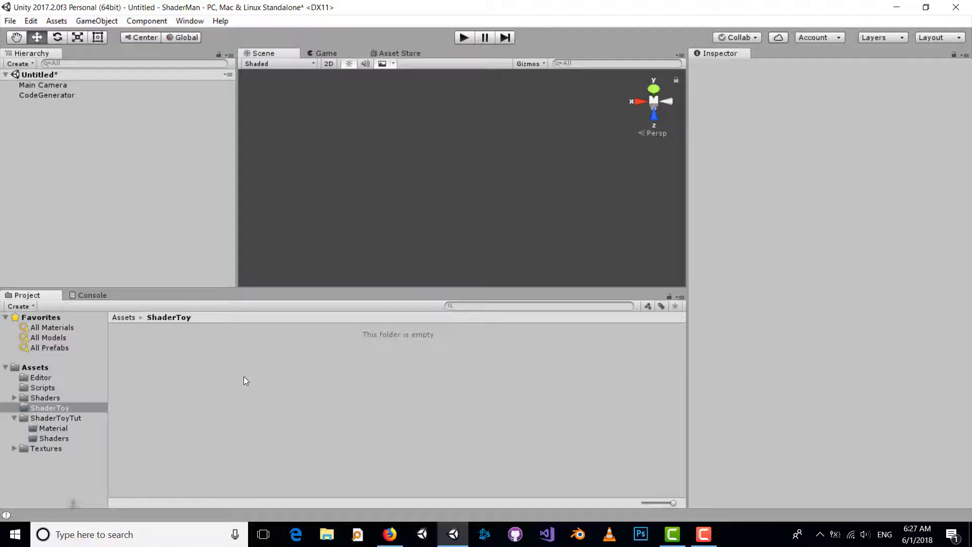
mouse_move(272, 377)
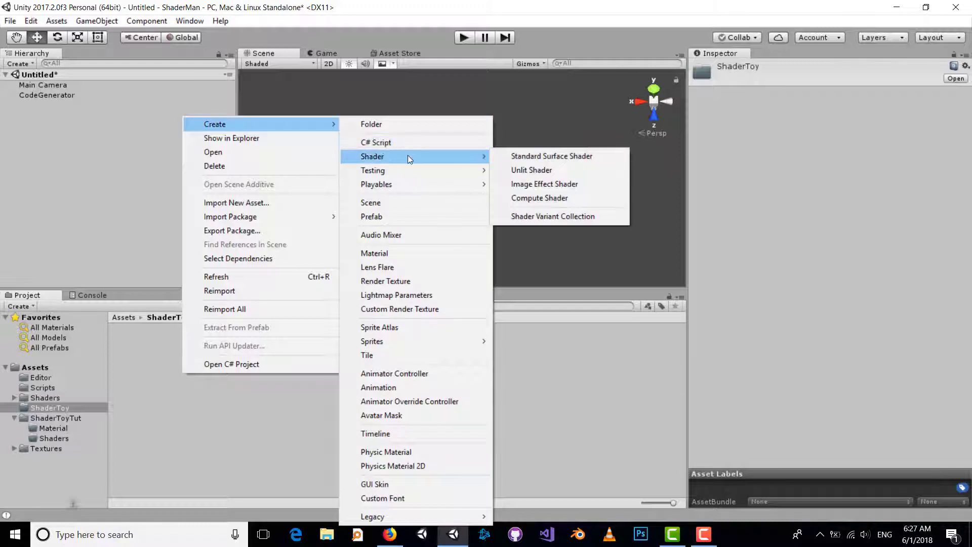
Create an Image Effect Shader named Example in the ShaderToy folder and open it for editing
left_click(544, 184)
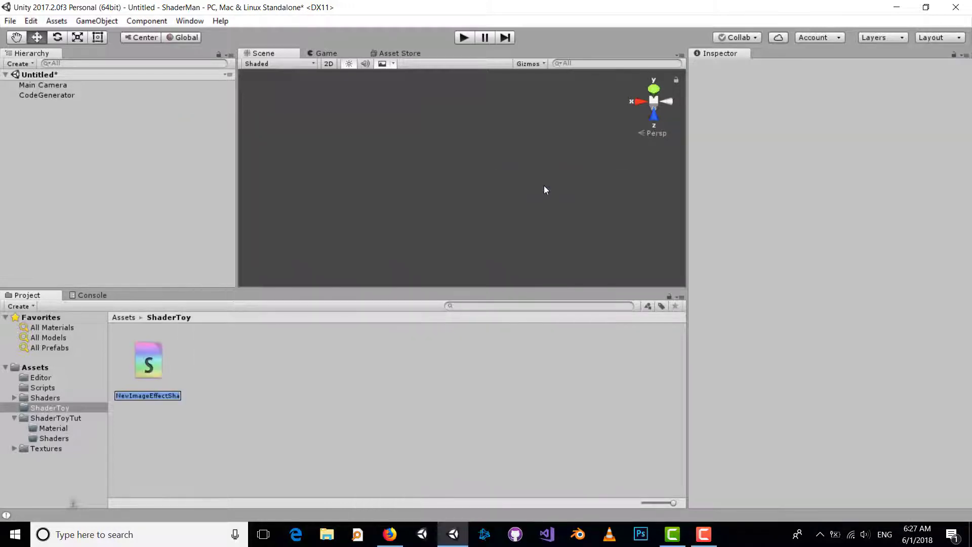
type("Example")
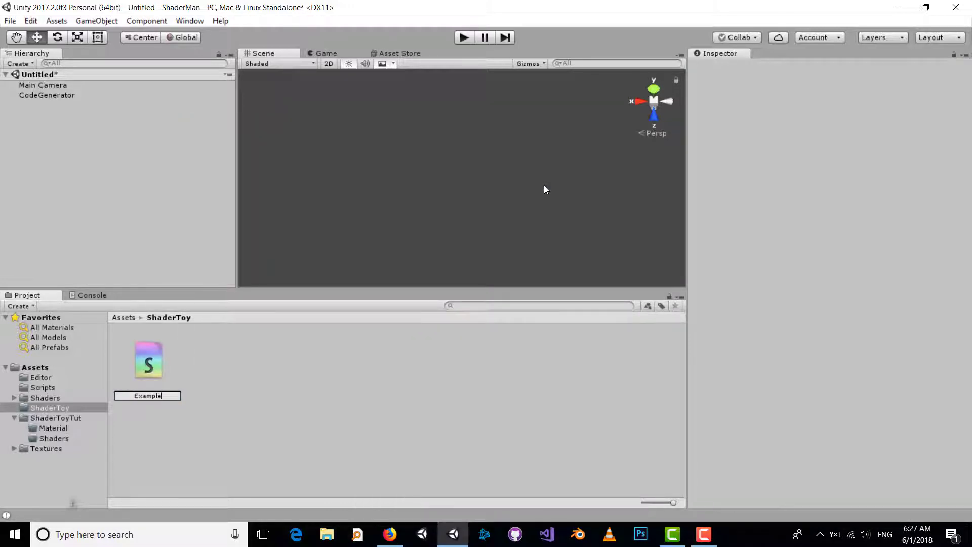
double_click(148, 360)
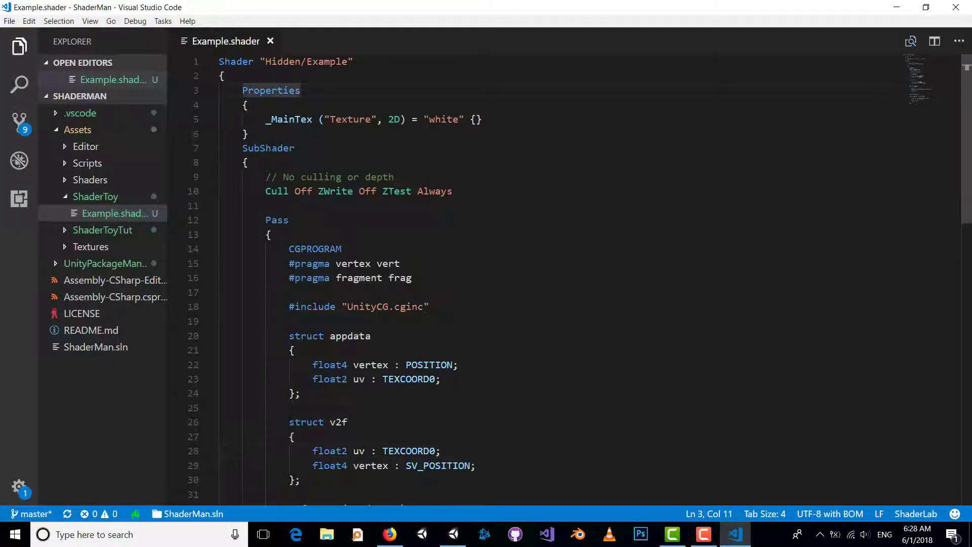
Review the default vert and frag functions of the generated Example.shader template
scroll("down", 3)
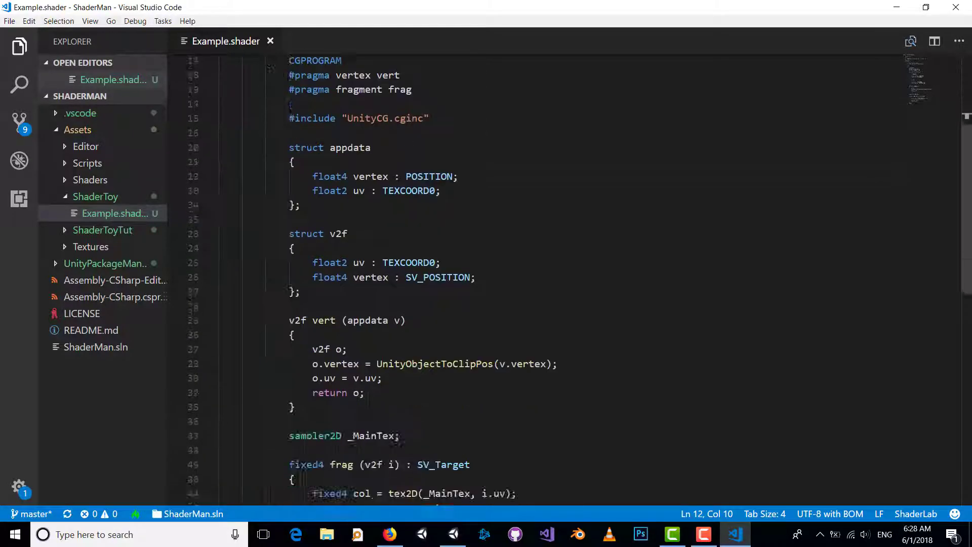
scroll("down", 3)
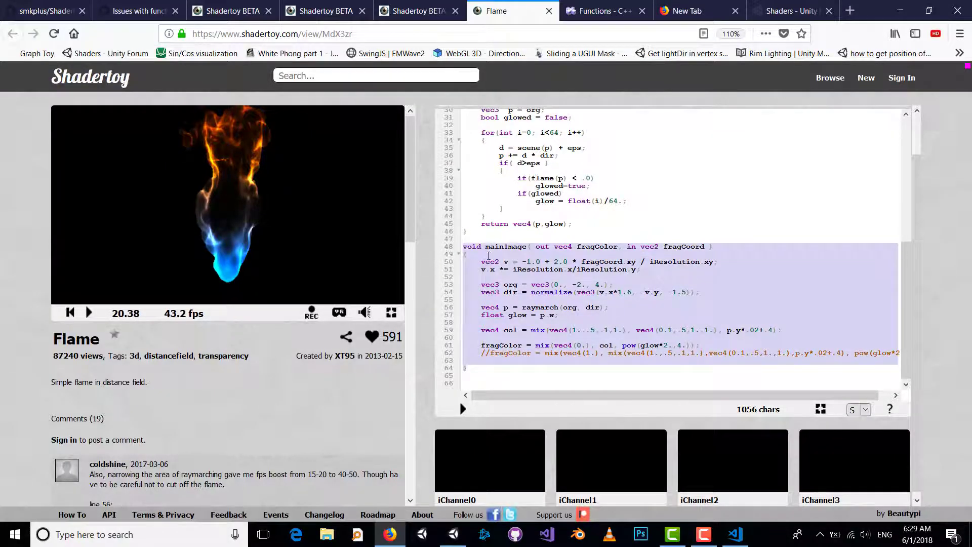
Paste the Flame mainImage body into frag and the helper functions above vert in Example.shader
left_click(469, 367)
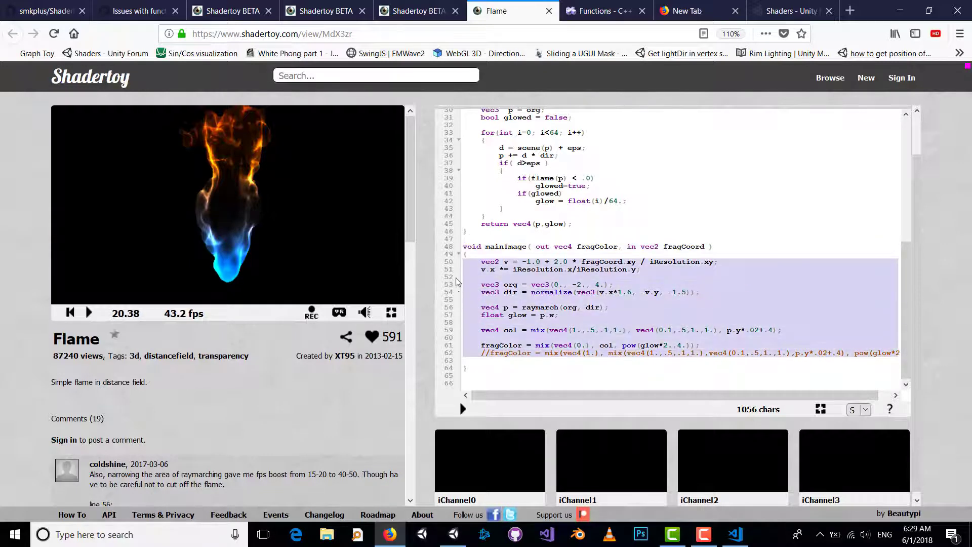
left_click(735, 534)
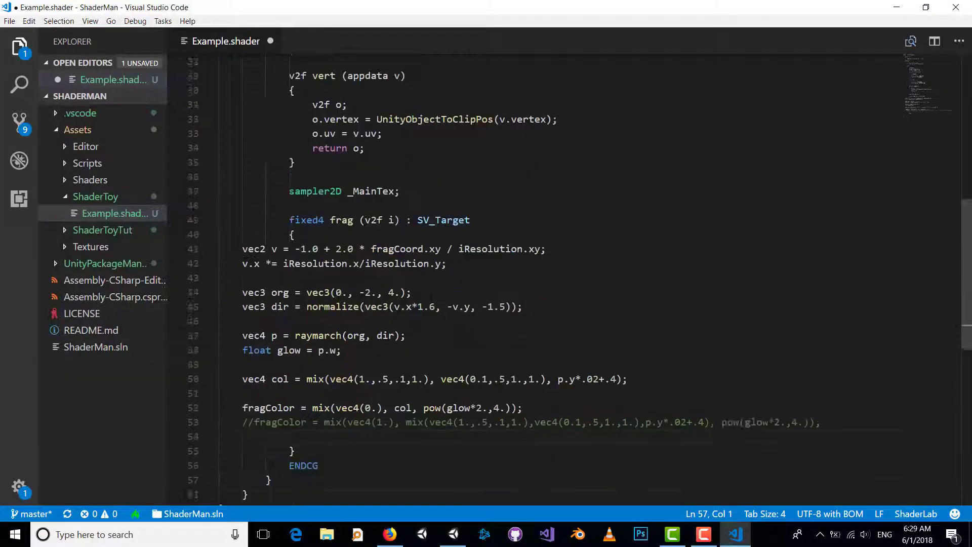
scroll("down", 3)
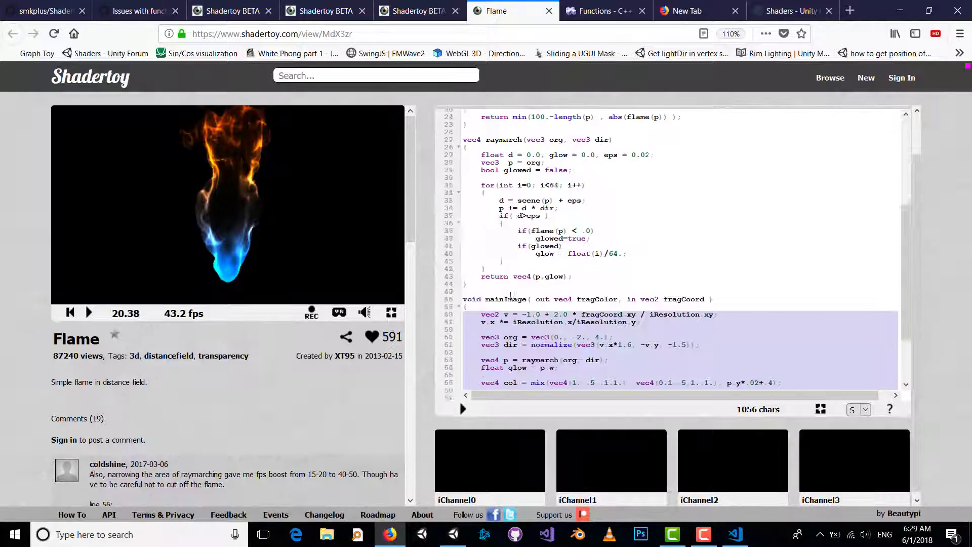
scroll("up", 3)
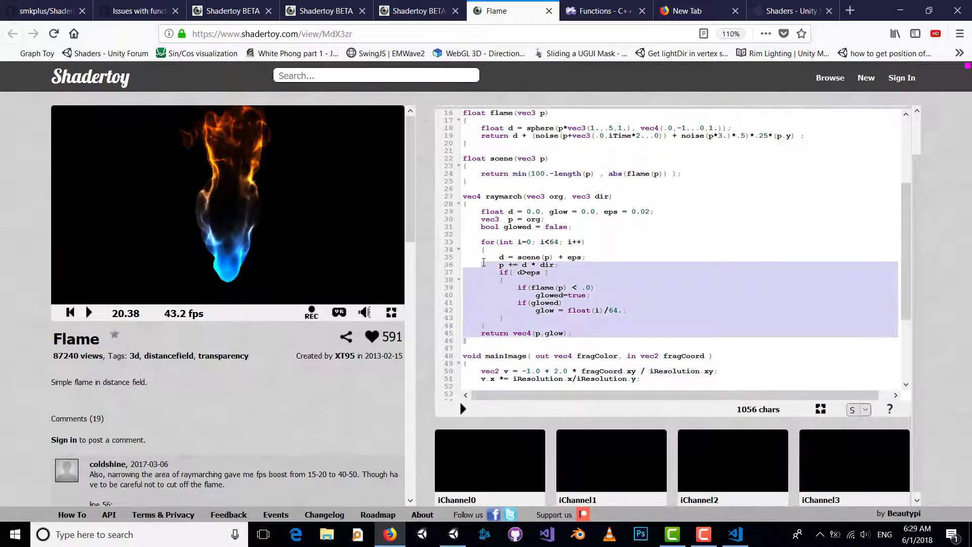
scroll("up", 3)
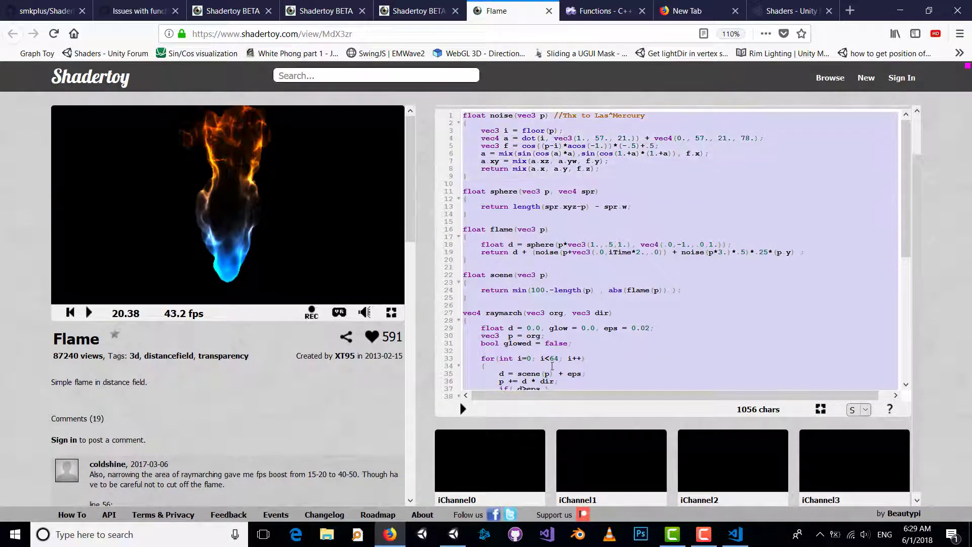
left_click(734, 534)
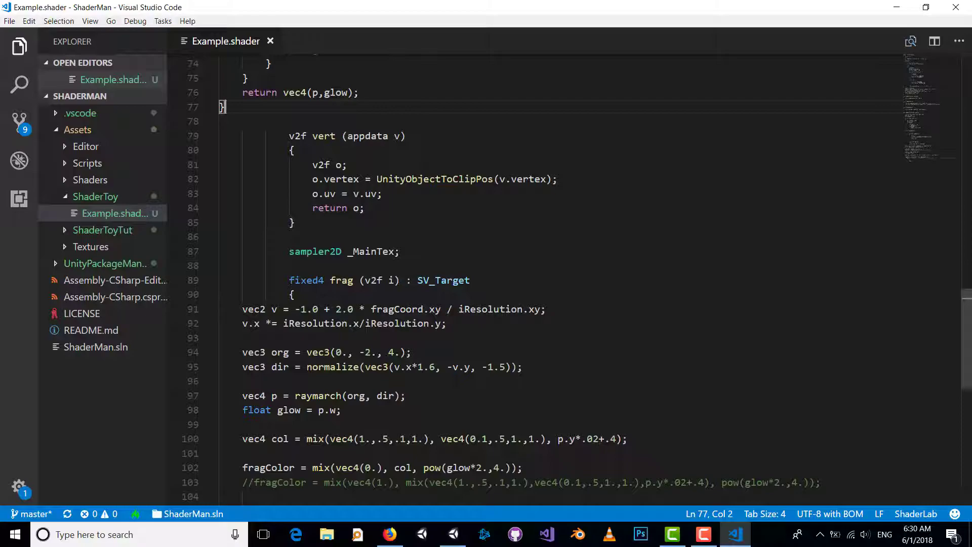
Check Unity's compile result: unrecognized identifier 'vec3' at line 32
left_click(452, 533)
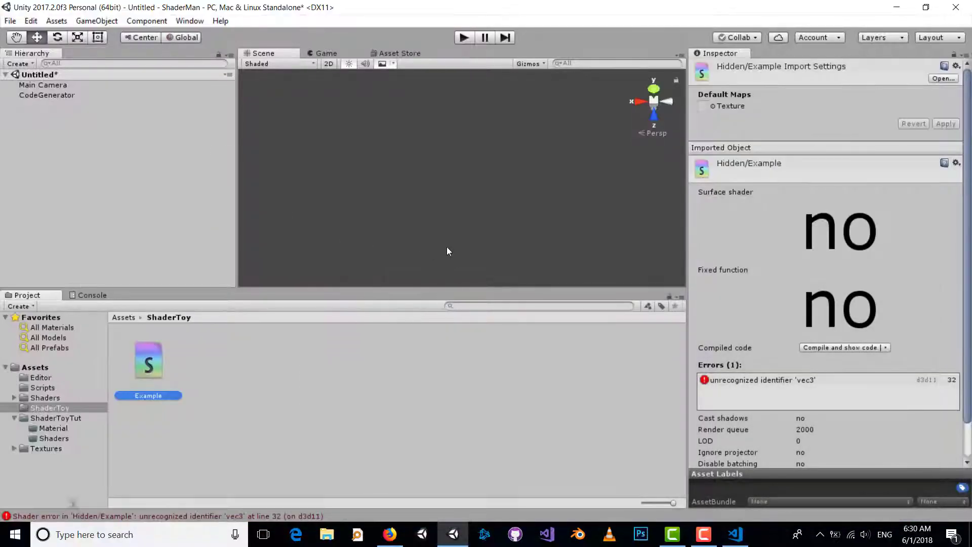
mouse_move(423, 271)
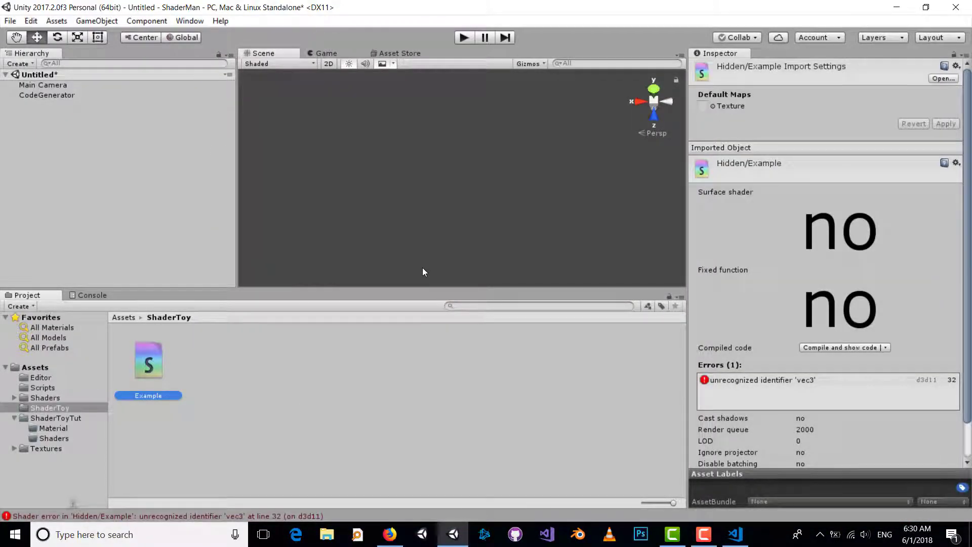
mouse_move(345, 297)
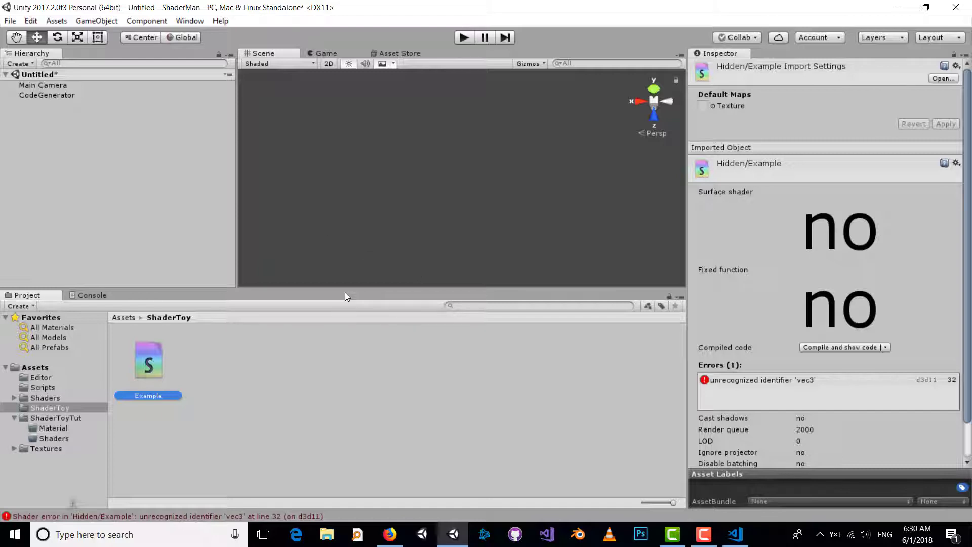
mouse_move(370, 309)
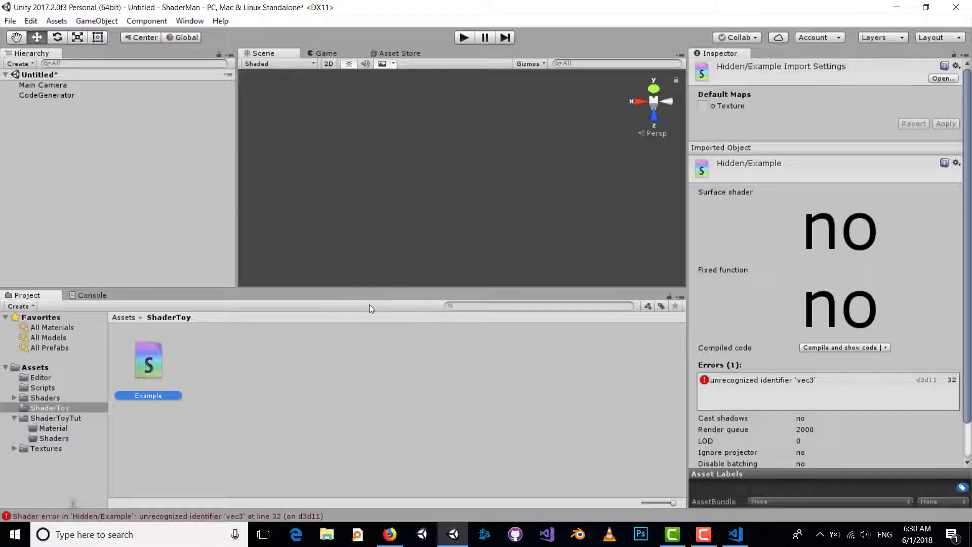
mouse_move(368, 519)
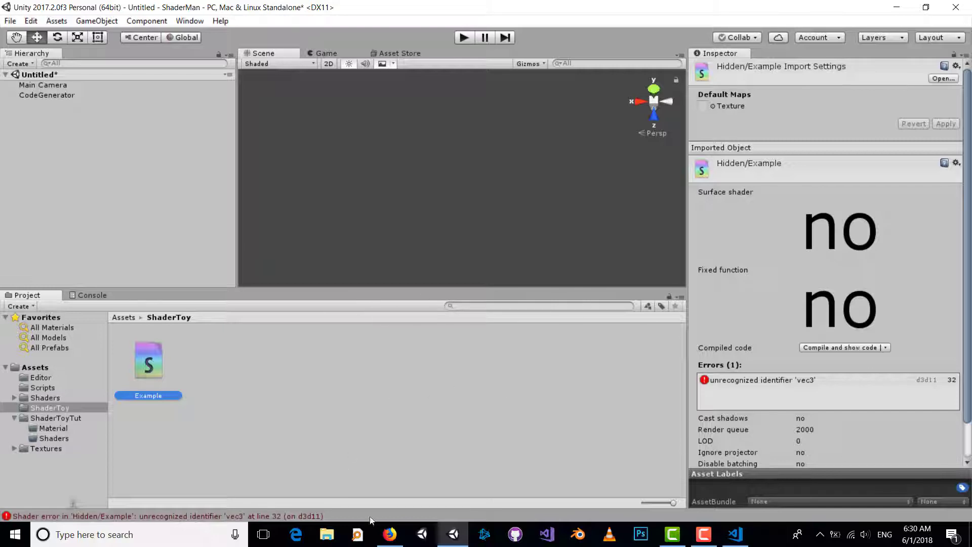
Consult ShaderMan's readme rule replacing vec2 types with float2, then return to the shader
left_click(389, 534)
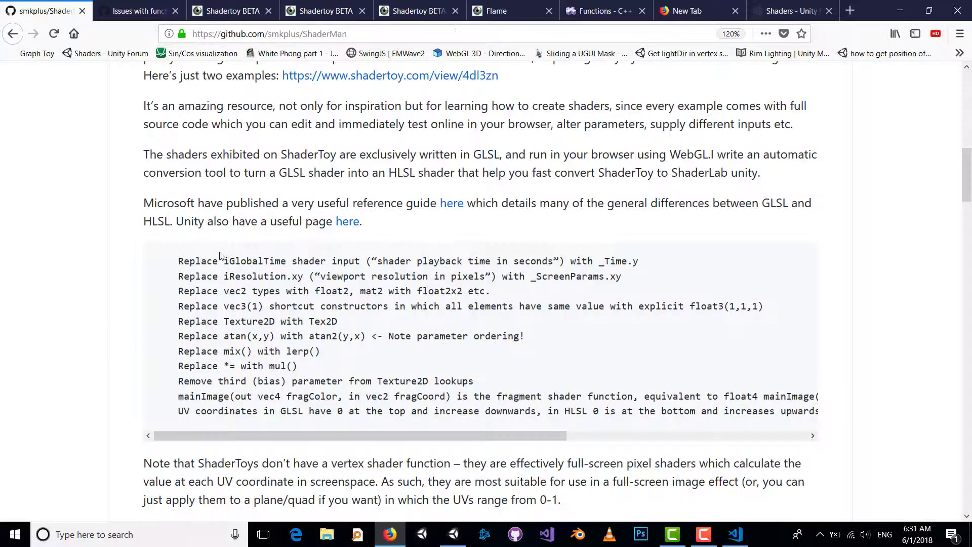
mouse_move(268, 256)
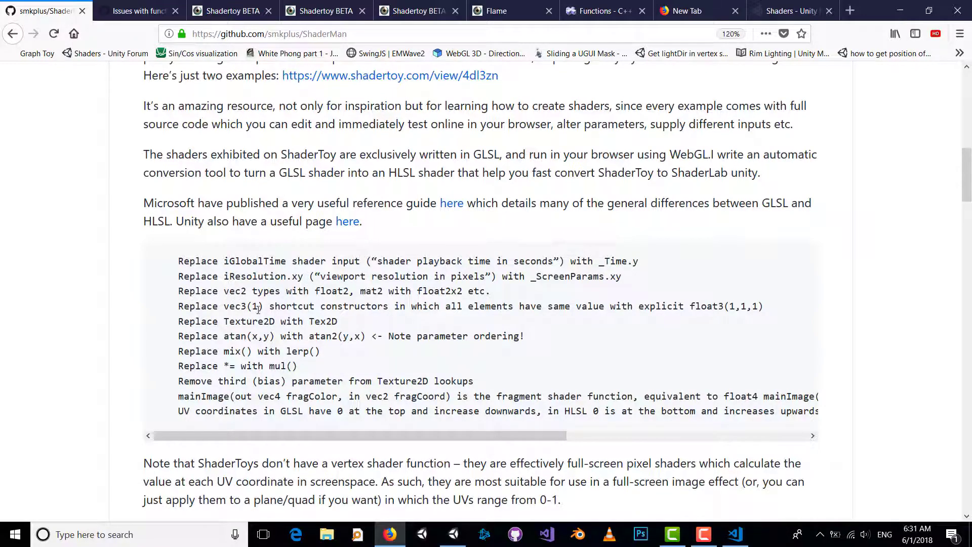
mouse_move(358, 323)
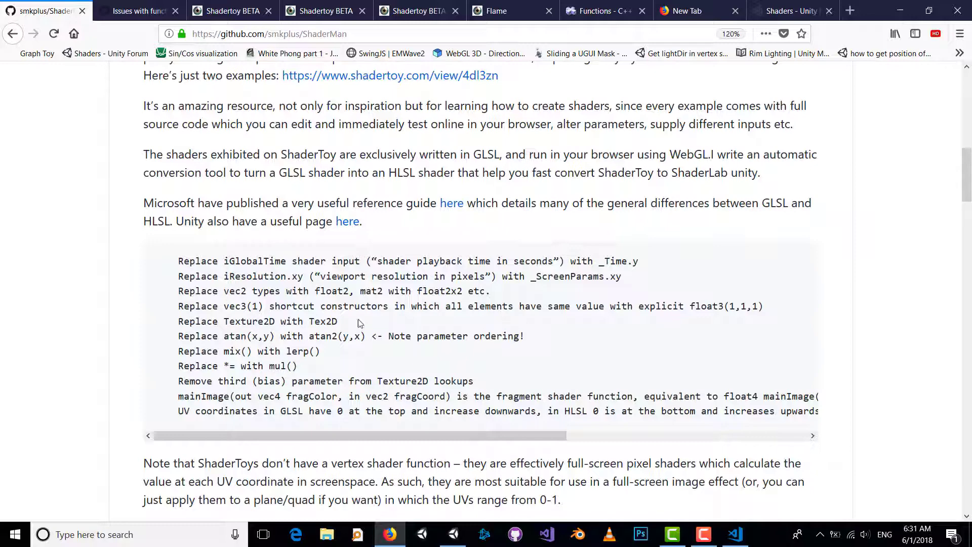
mouse_move(298, 295)
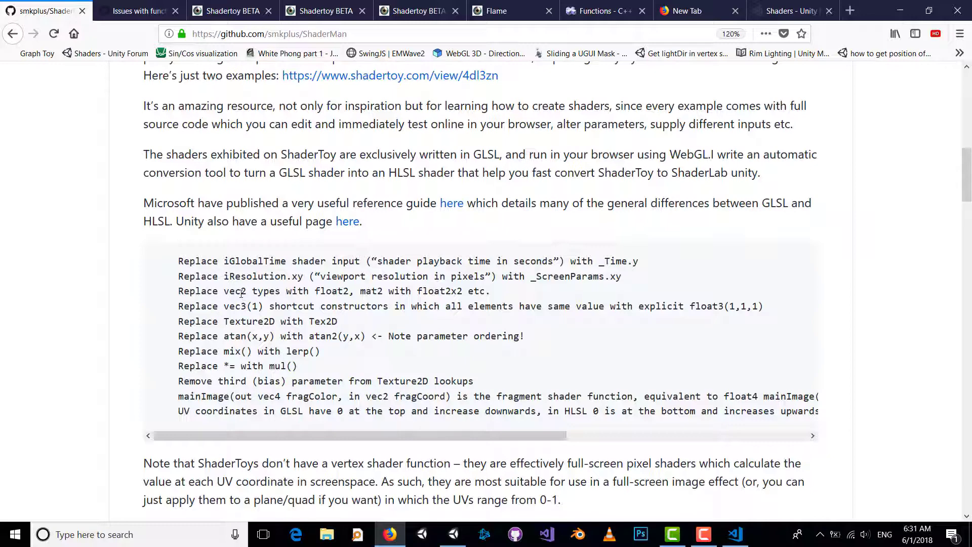
double_click(233, 290)
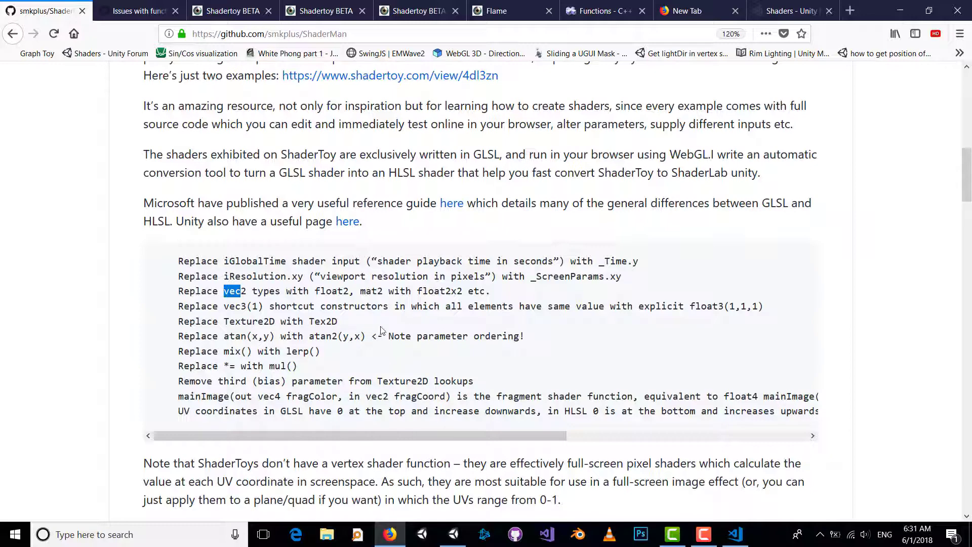
double_click(429, 290)
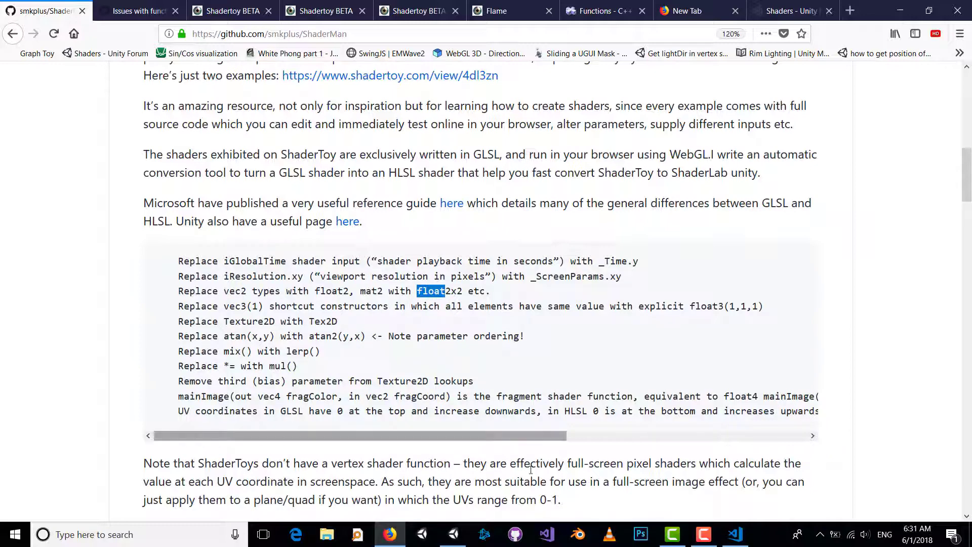
left_click(735, 534)
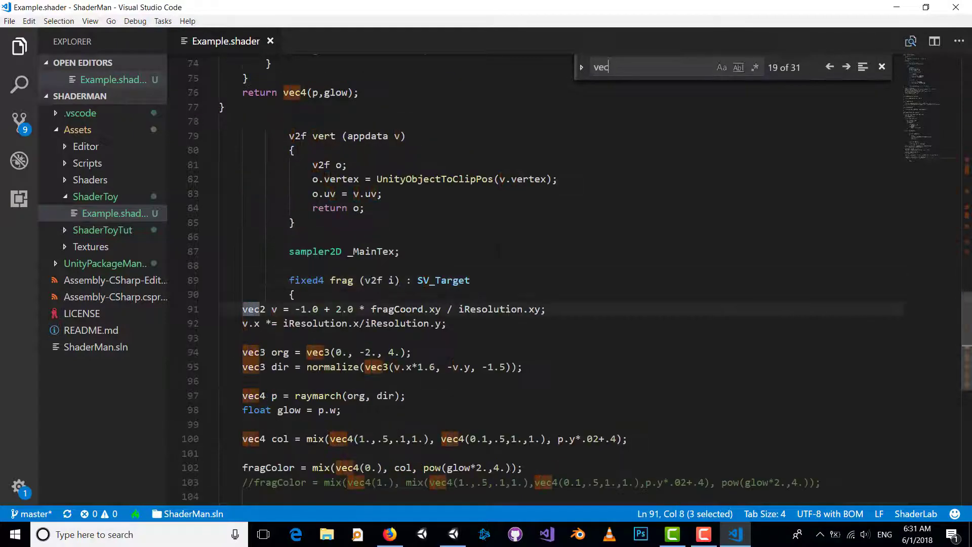
Replace every 'vec' with 'float' in Example.shader, yielding float2, float3 and float4 types
left_click(581, 67)
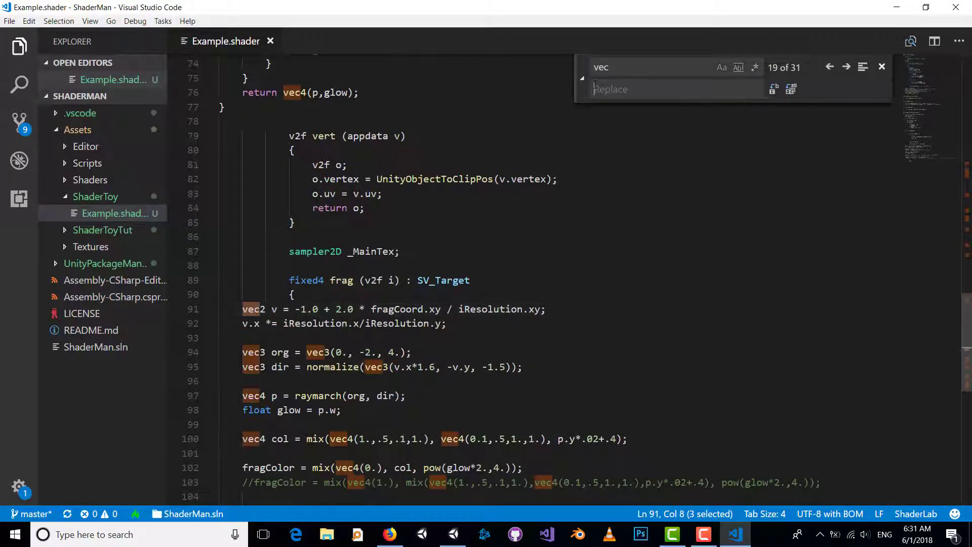
type("float")
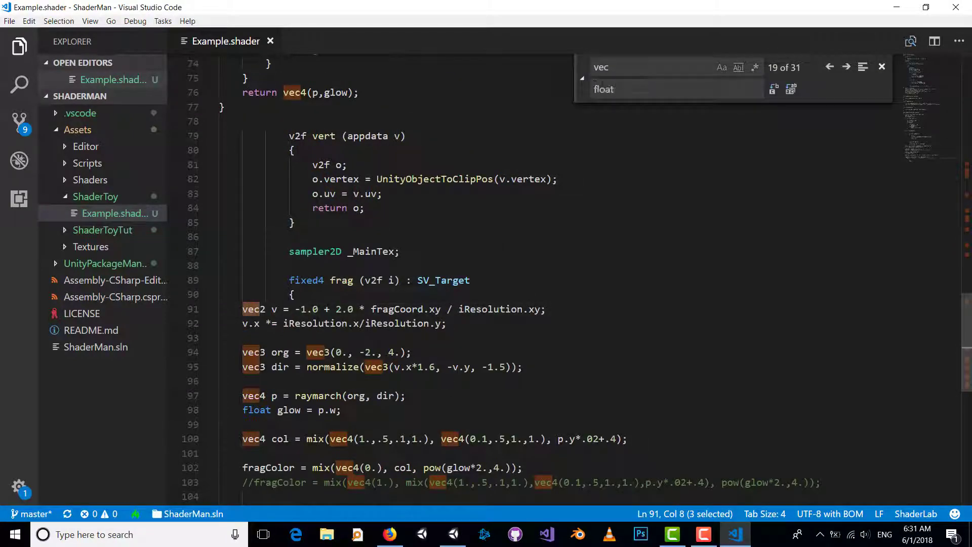
left_click(791, 88)
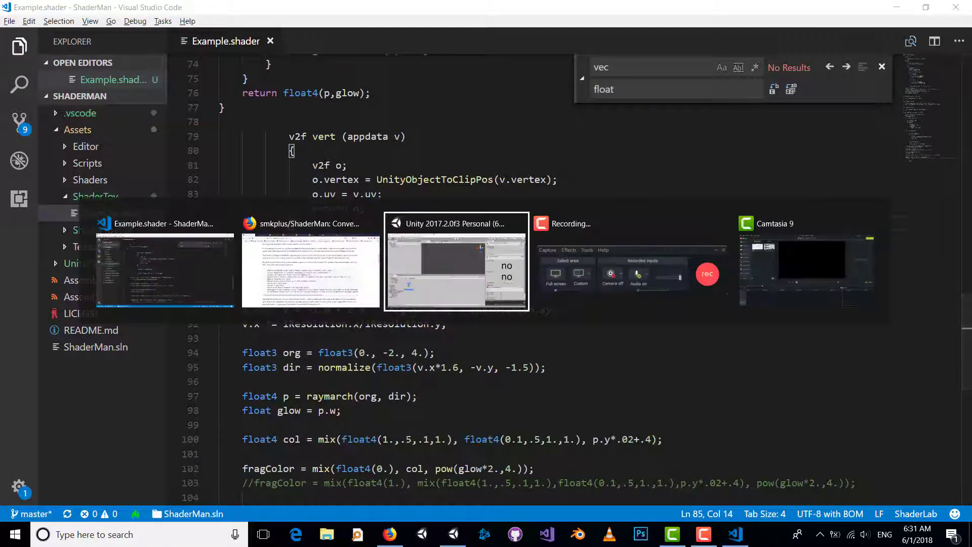
Find the undeclared 'mix' error at line 37 in Unity and look up ShaderMan's mix-to-lerp rule
left_click(457, 260)
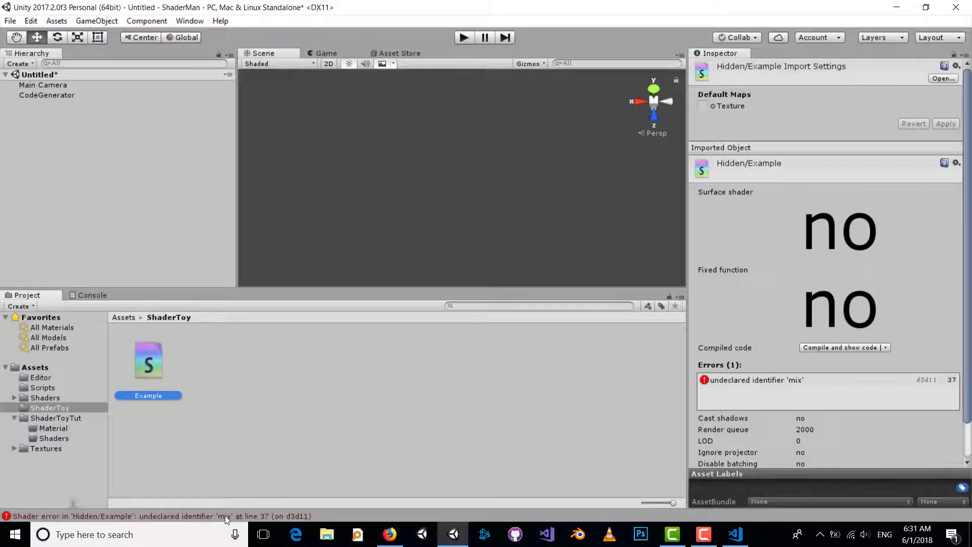
mouse_move(141, 502)
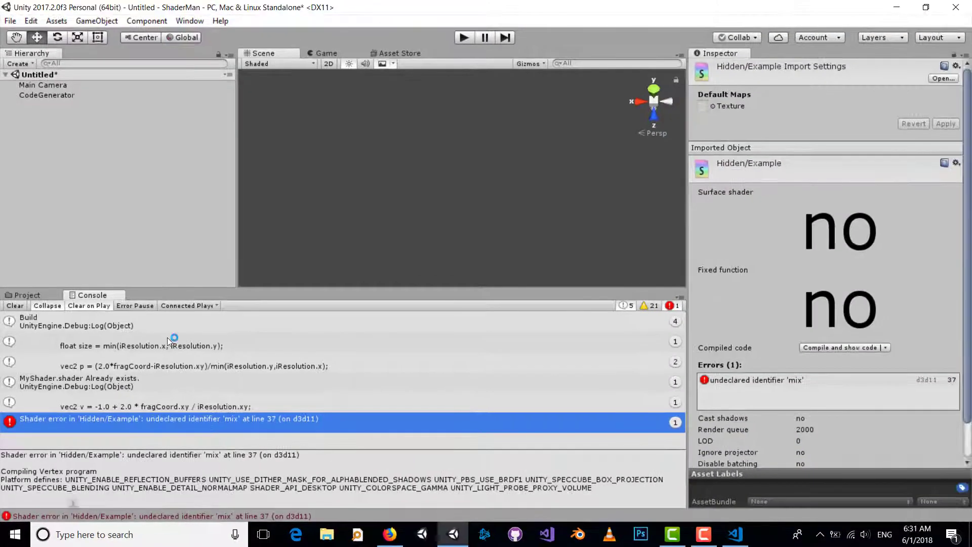
left_click(735, 533)
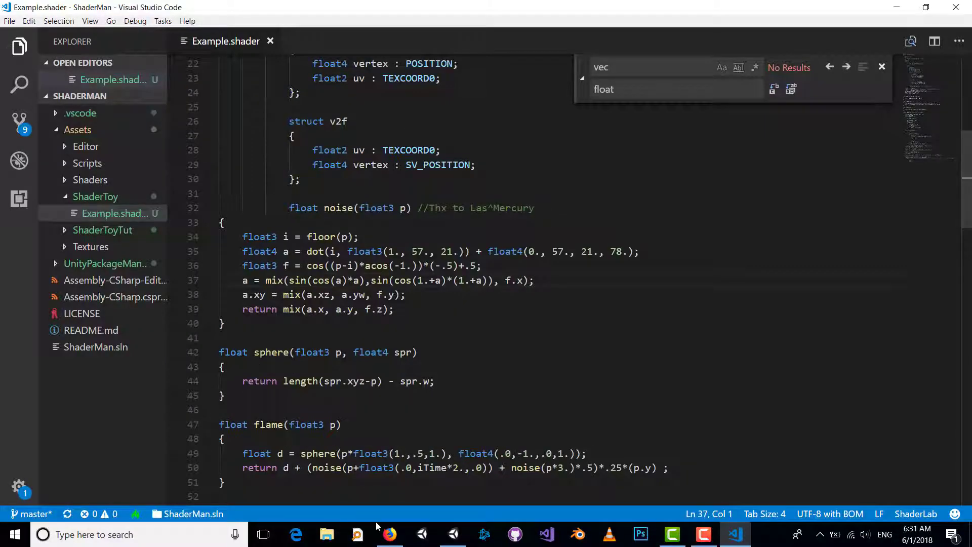
left_click(389, 534)
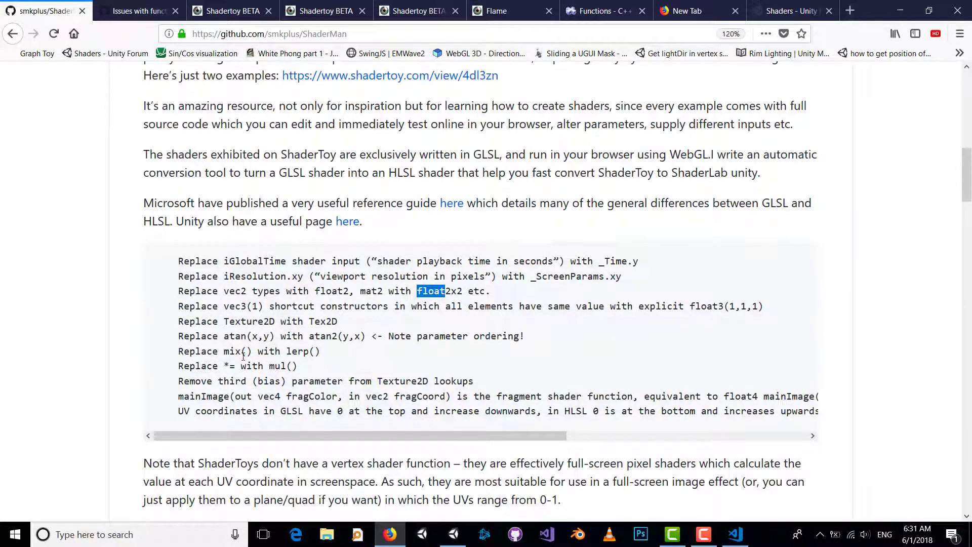
Replace every 'mix' in Example.shader with 'lerp', then check Unity's next compile error ('iTime' undeclared)
double_click(300, 351)
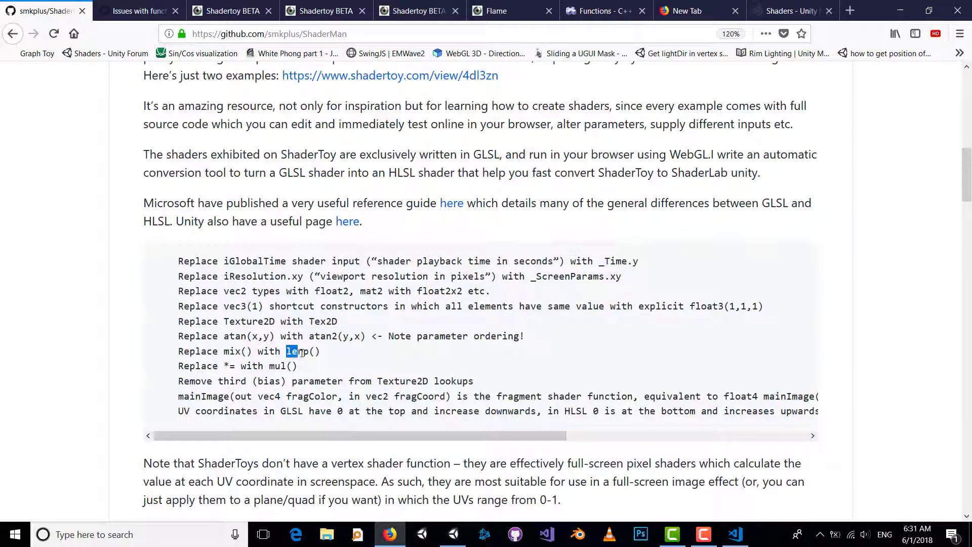
left_click(734, 534)
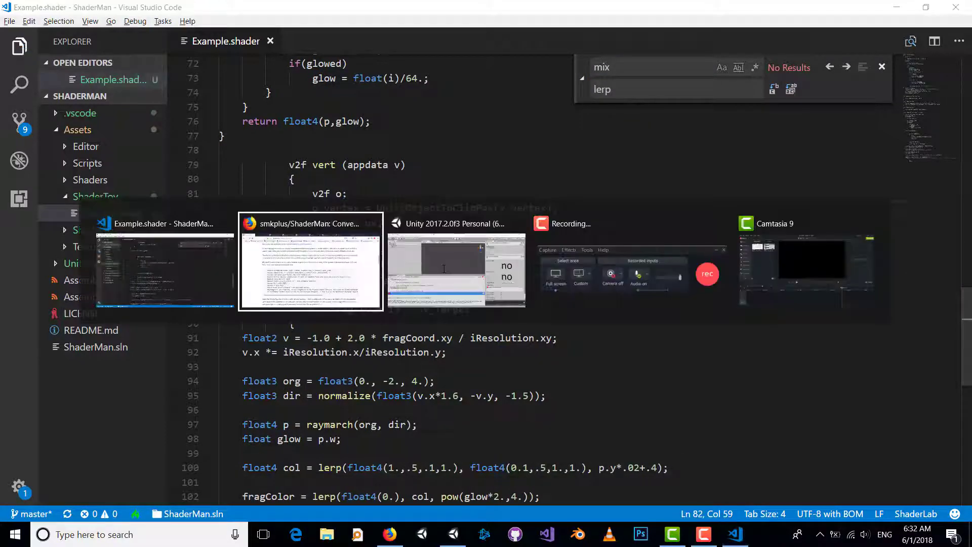
left_click(454, 260)
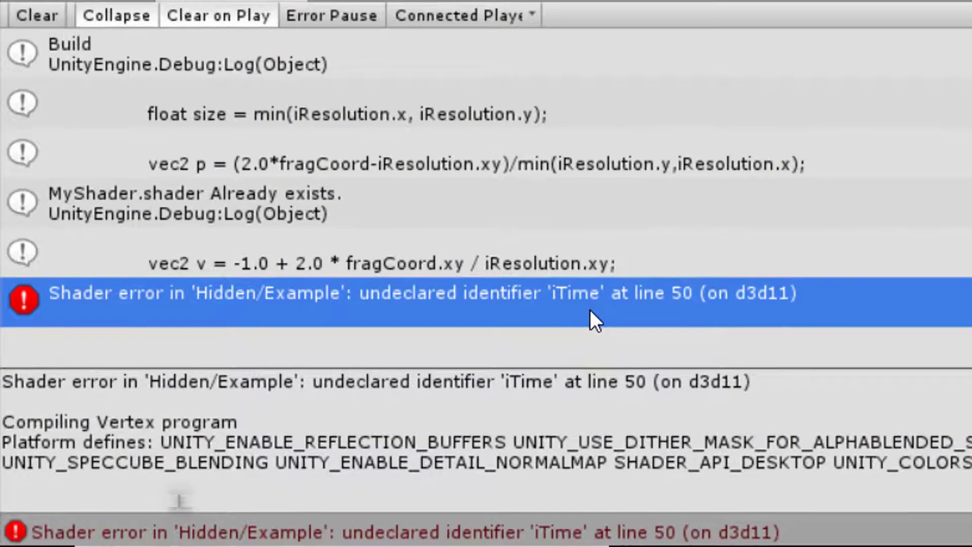
mouse_move(493, 322)
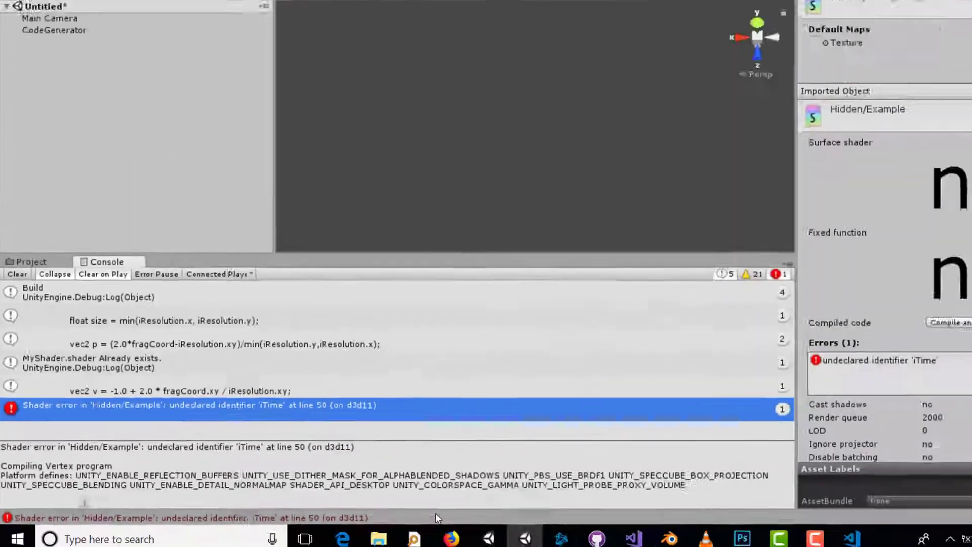
Following the ShaderMan time rule, replace every 'iTime' in Example.shader with '_Time.y'
left_click(388, 535)
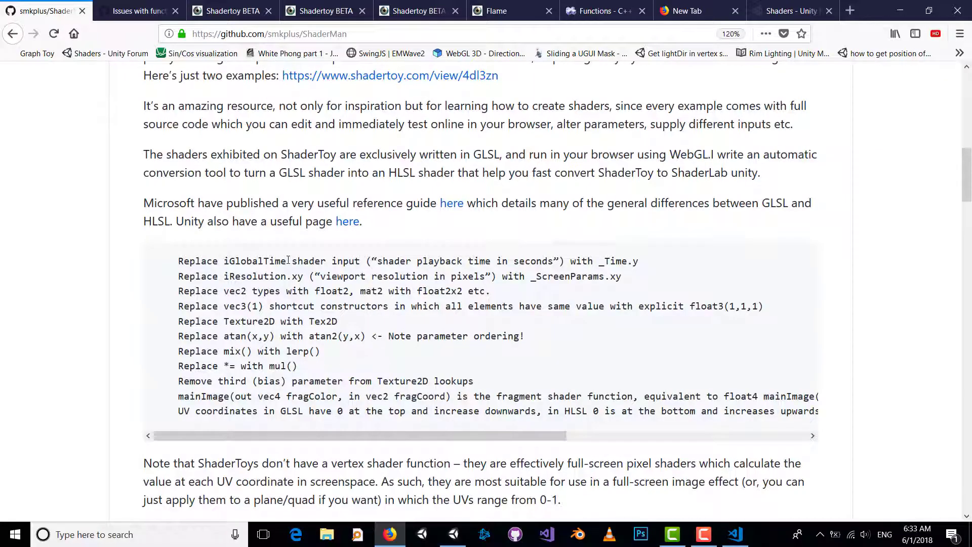
double_click(254, 260)
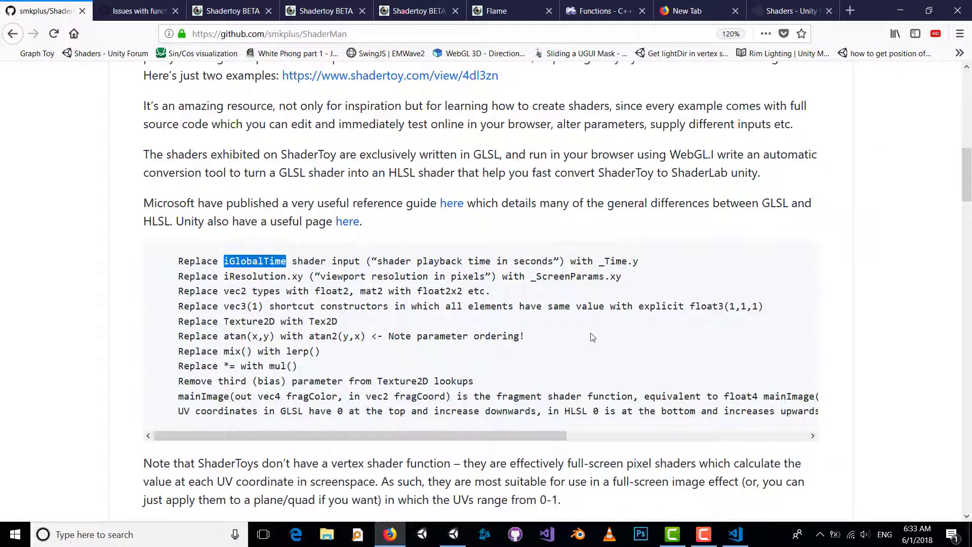
double_click(619, 261)
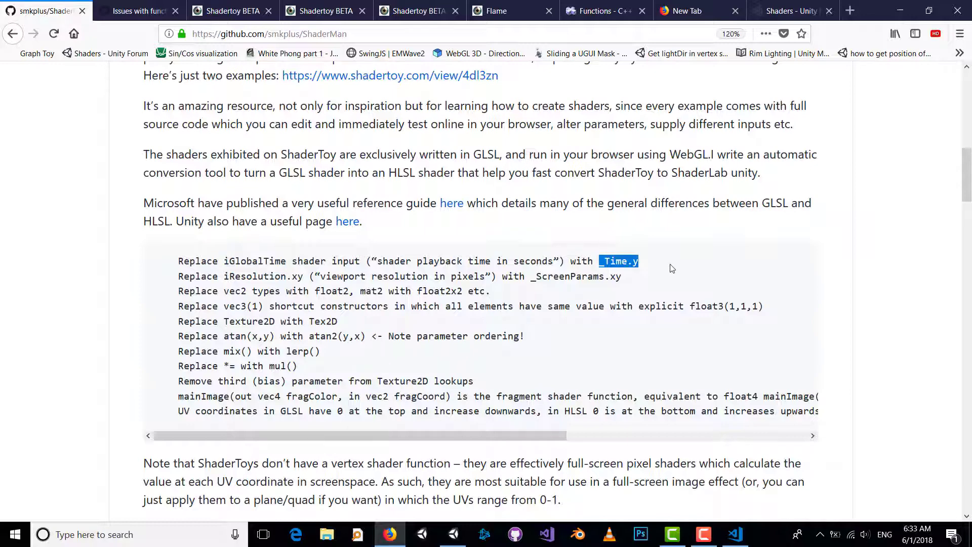
left_click(735, 534)
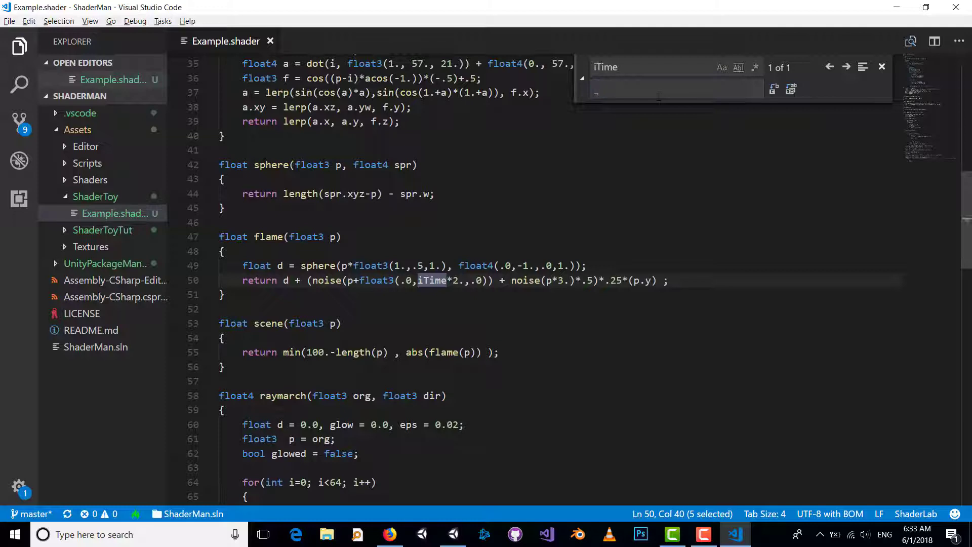
type("_Time.y")
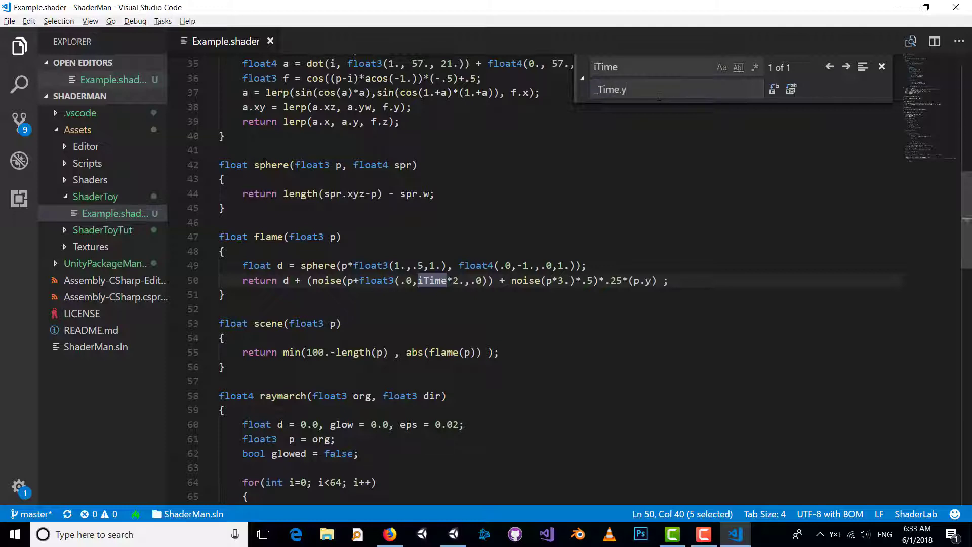
mouse_move(792, 89)
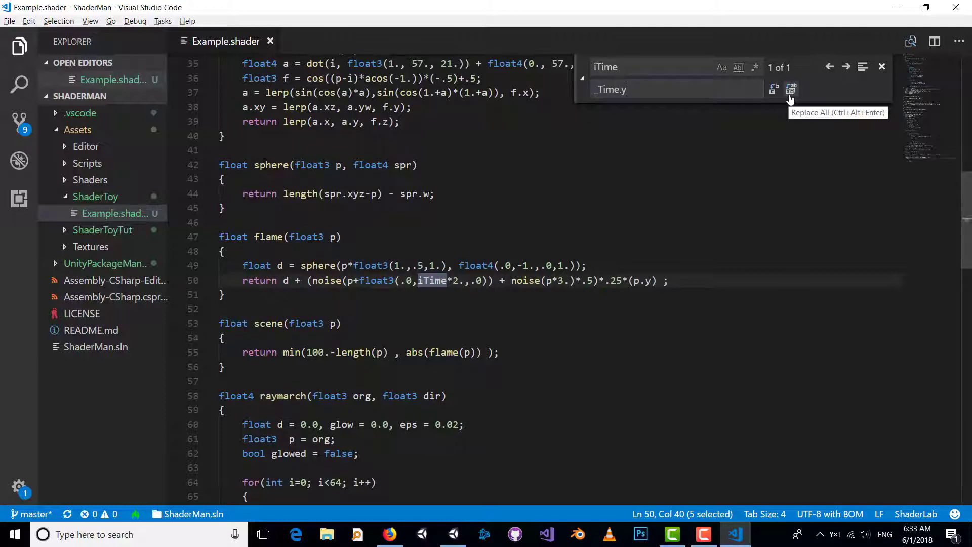
left_click(792, 89)
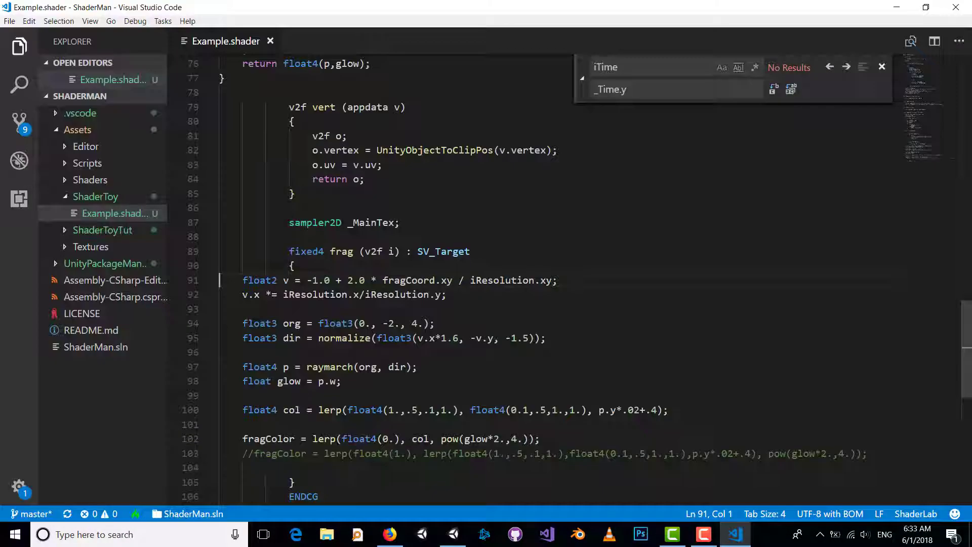
Set v from i.uv instead of fragCoord.xy / iResolution.xy and drop the v.x aspect correction
left_click(386, 281)
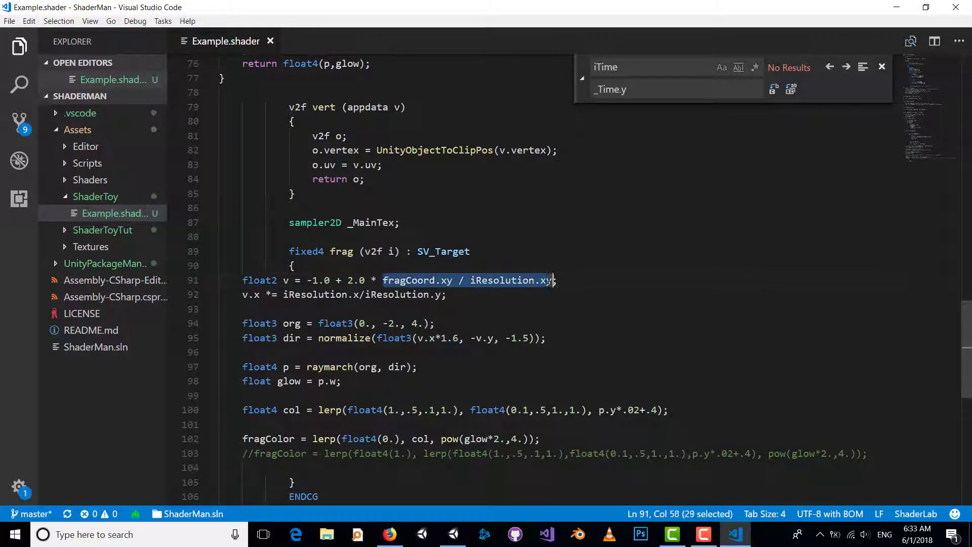
type("i.uv")
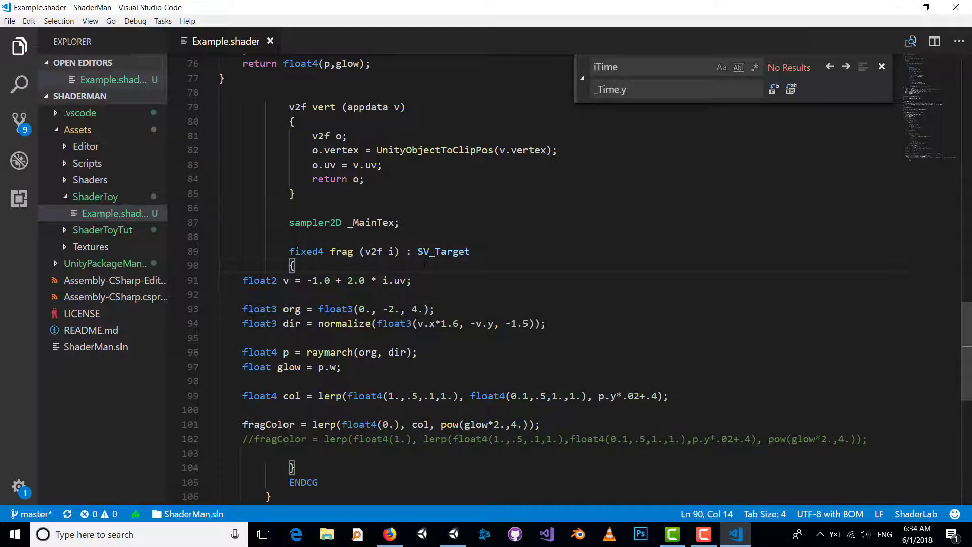
left_click(451, 534)
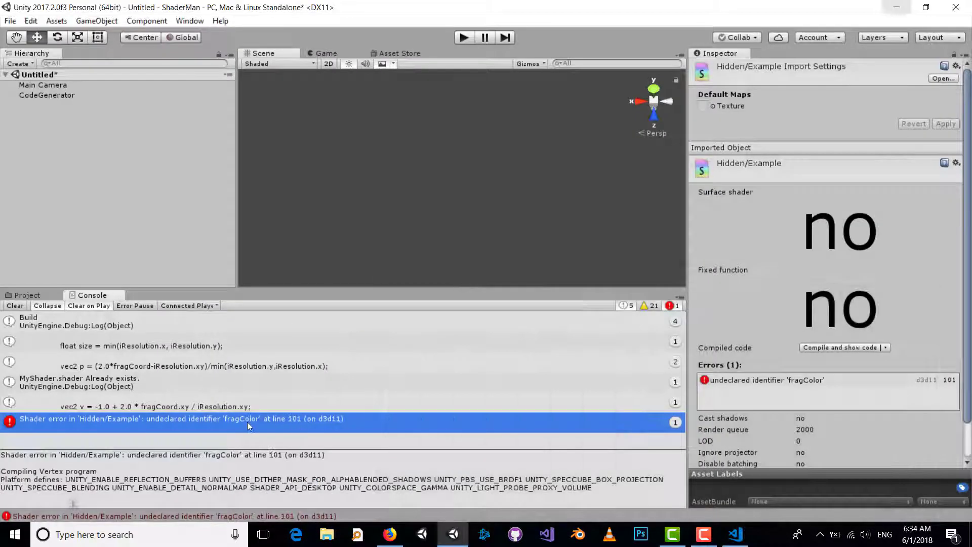
Look up the ShaderMan rule for single-value constructors like vec3(1) to fix float4(0.)
left_click(735, 534)
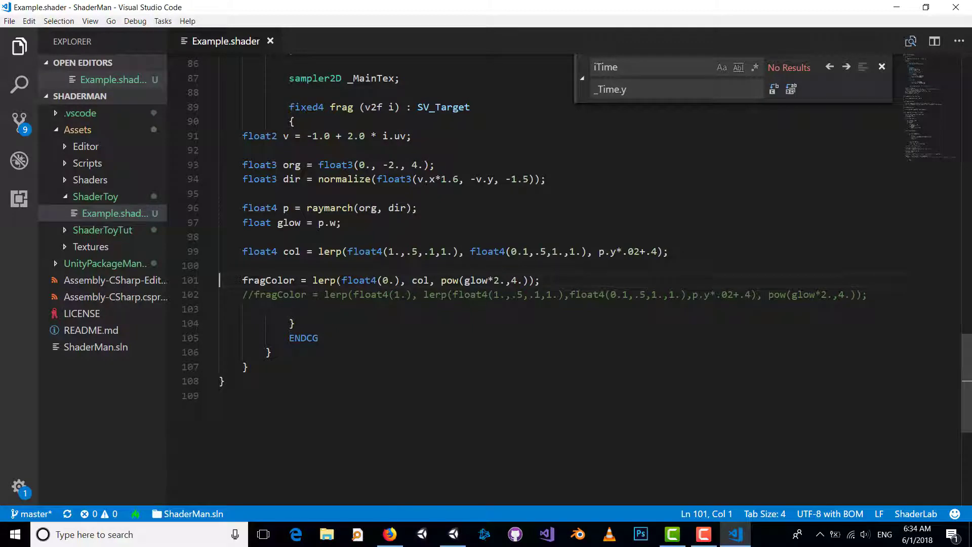
double_click(360, 280)
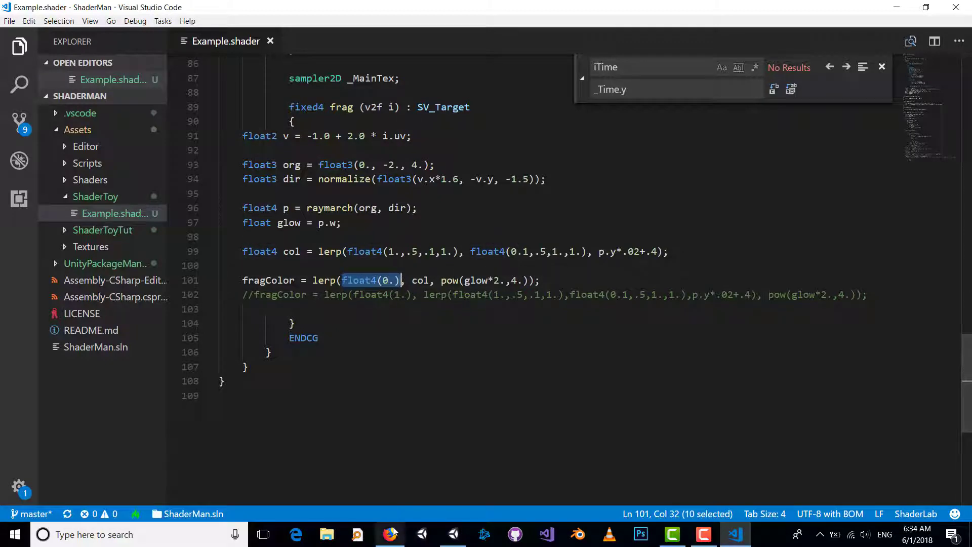
left_click(389, 534)
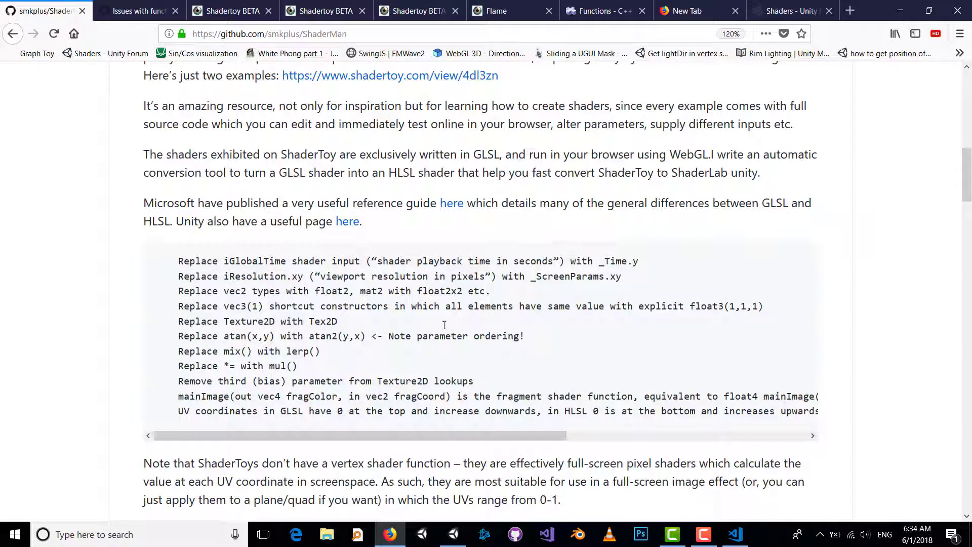
mouse_move(245, 308)
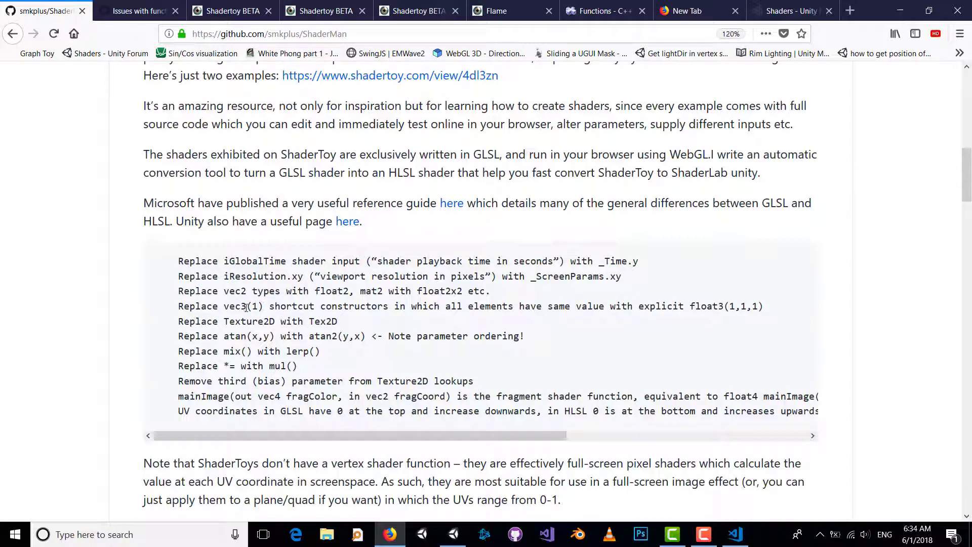
double_click(239, 306)
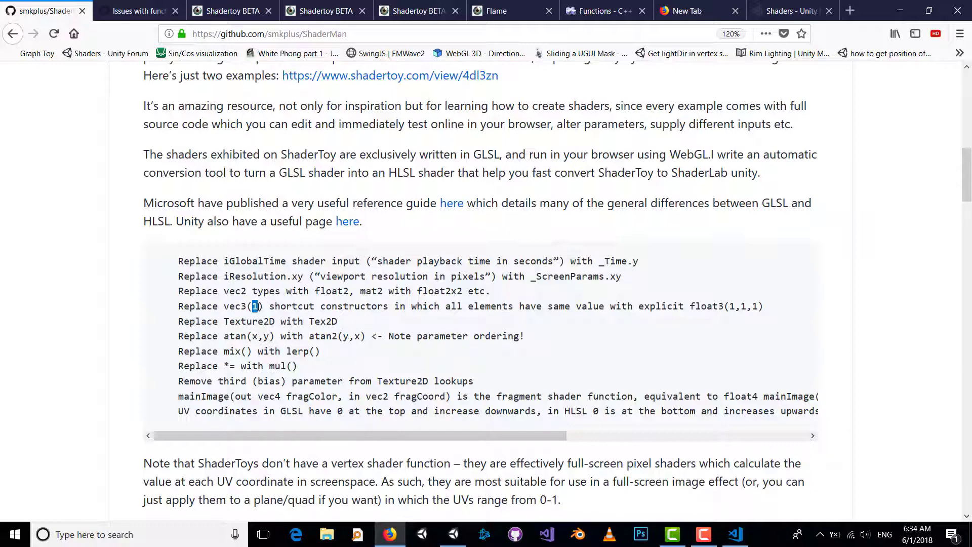
mouse_move(713, 327)
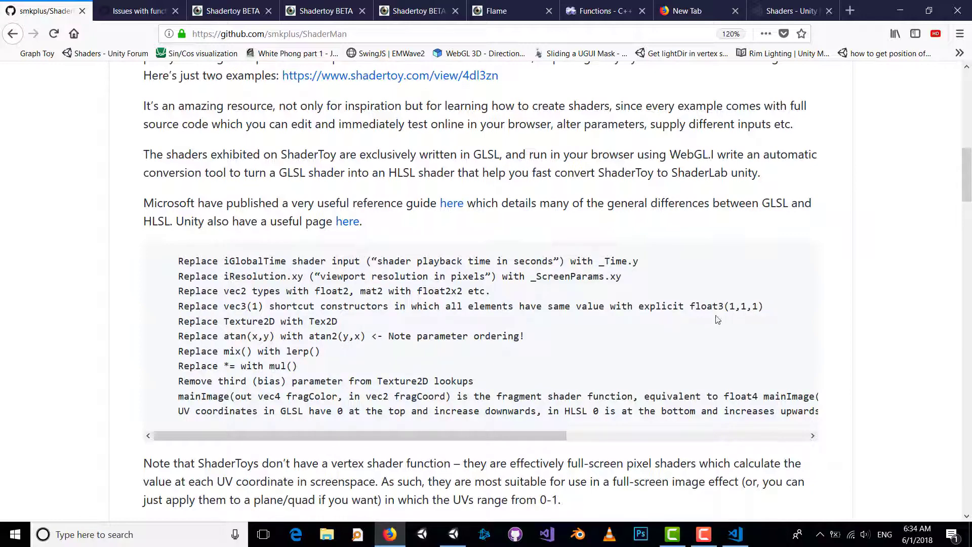
mouse_move(820, 199)
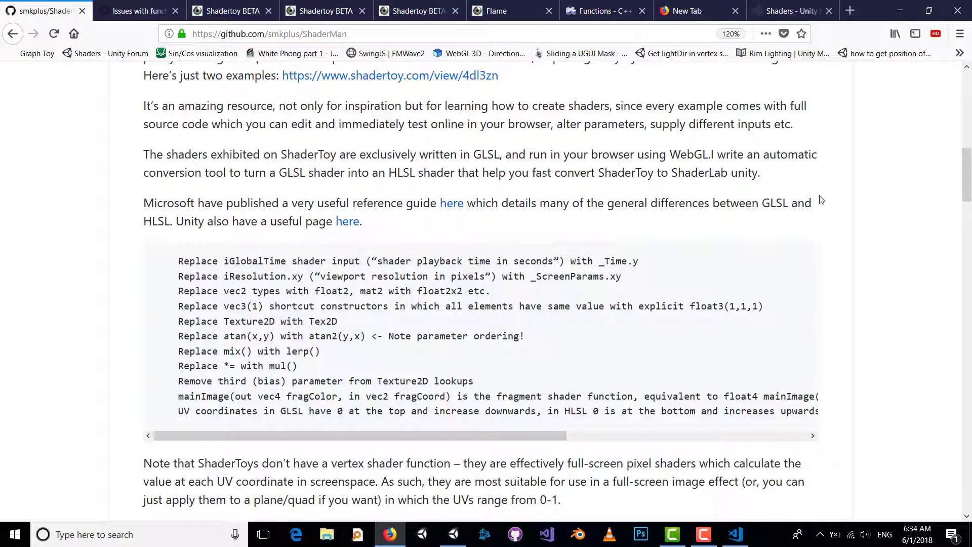
Expand float4(0.) on line 101 to float4(0.,0.,0.,0.), save, and recompile in Unity
left_click(735, 533)
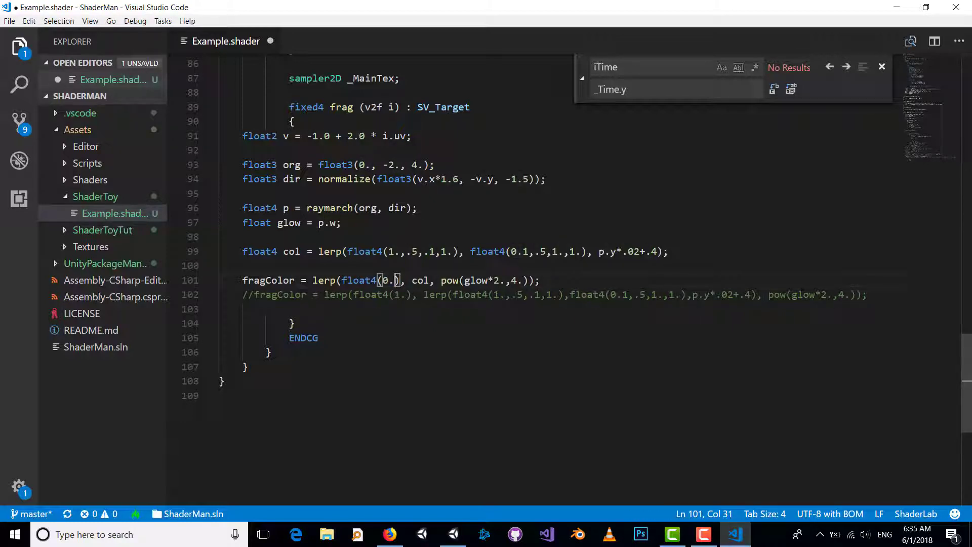
type(",0.")
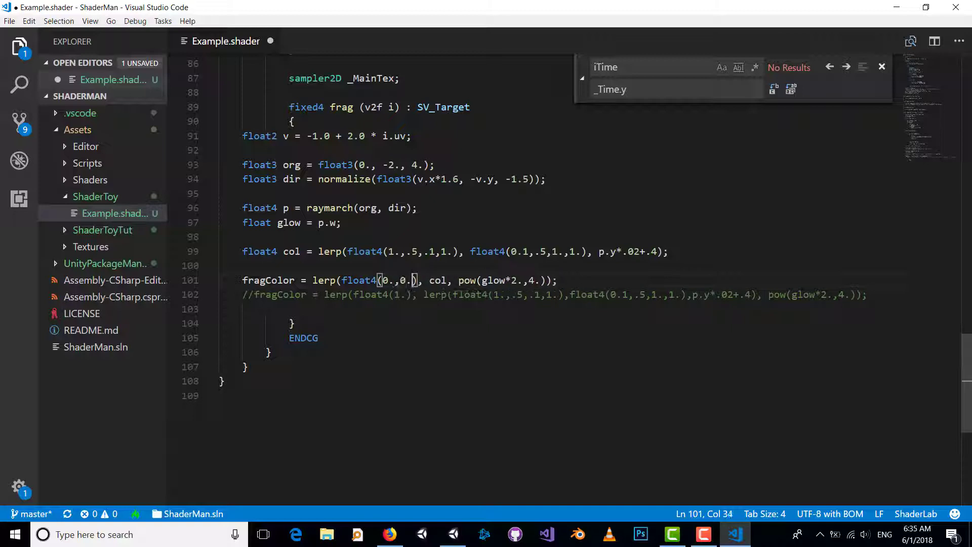
type("0.,0.,")
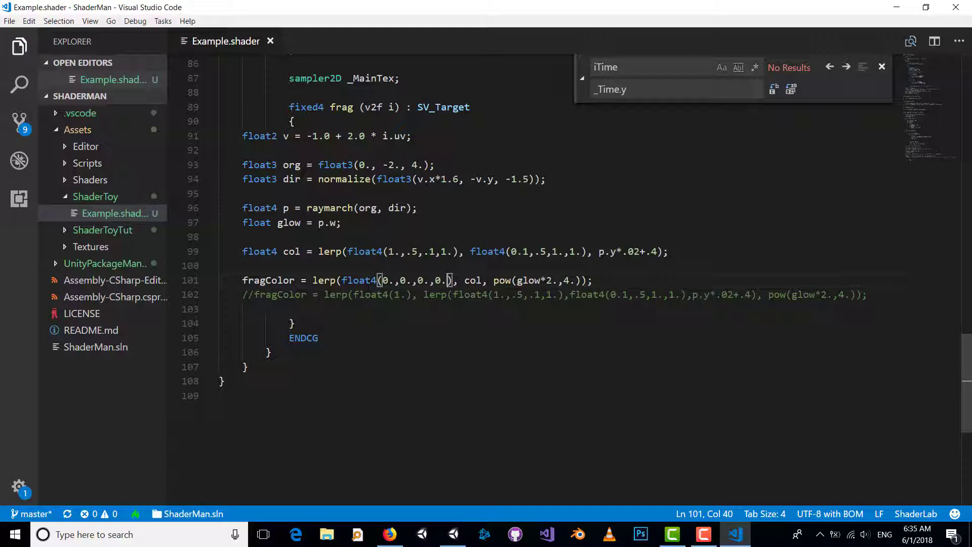
left_click(454, 534)
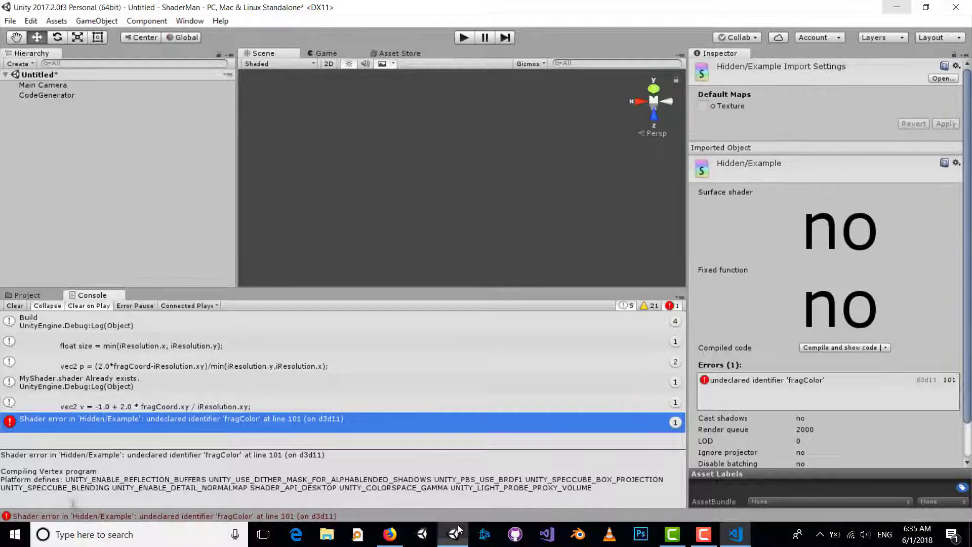
Add a Plane to the scene showing the flame through the Hidden_Example material
left_click(736, 533)
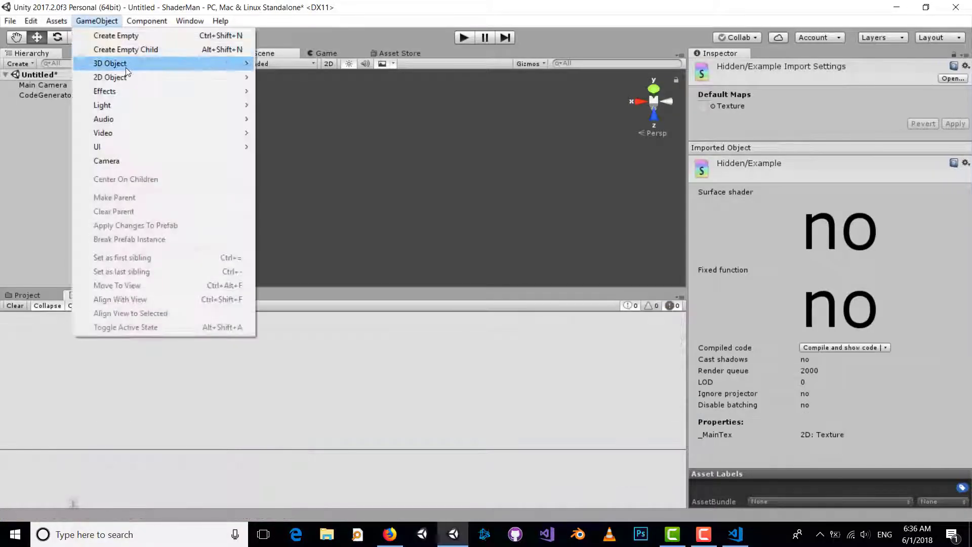
left_click(110, 62)
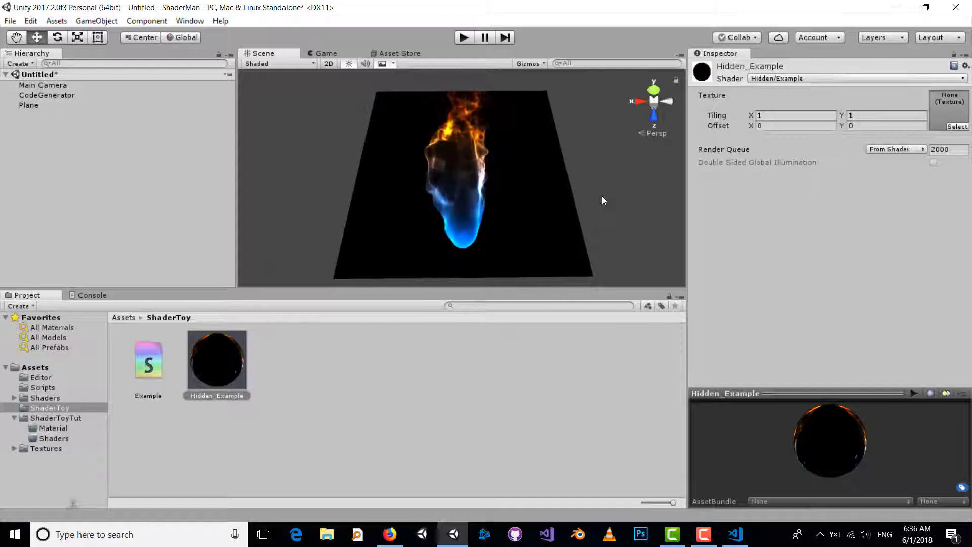
left_click(189, 20)
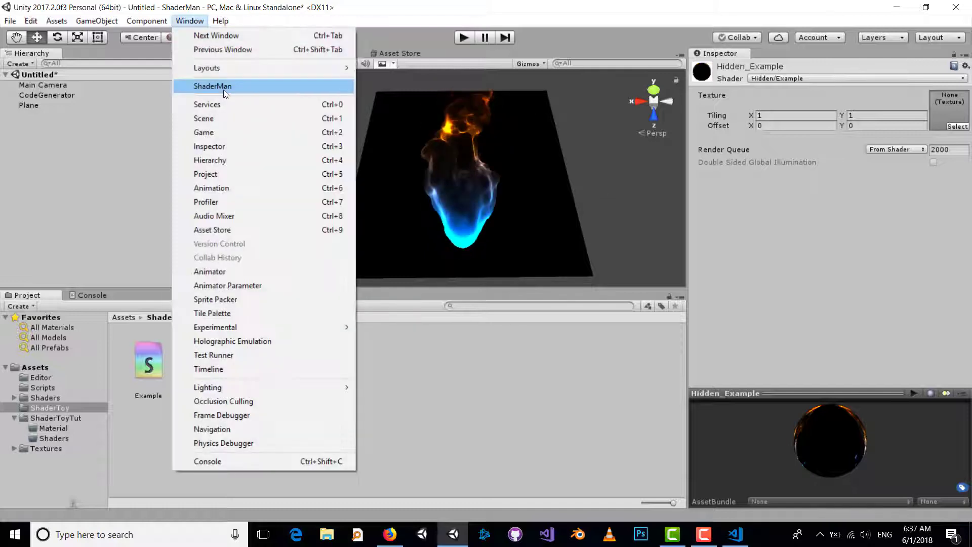
Generate a Flame shader and material with ShaderMan from the Shadertoy code and apply it to the Plane
left_click(212, 86)
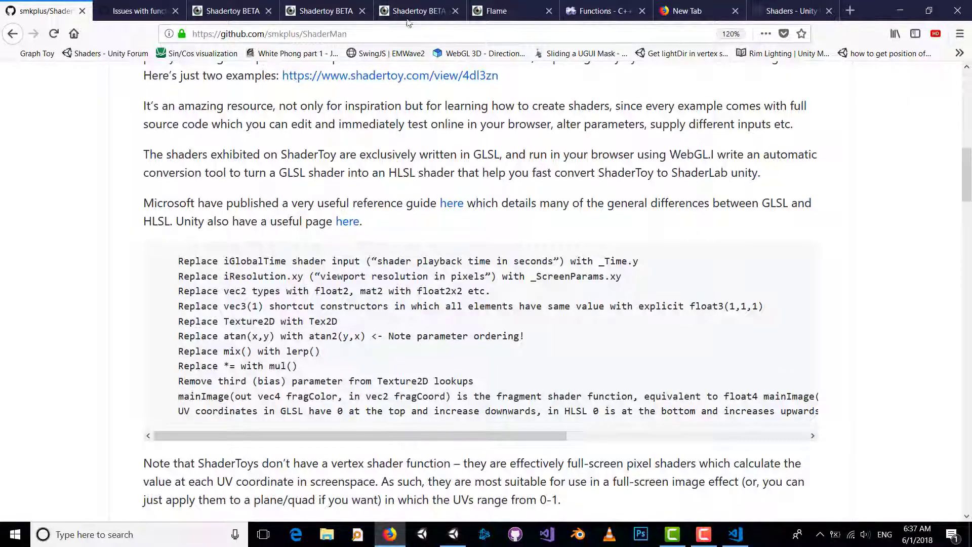
left_click(496, 11)
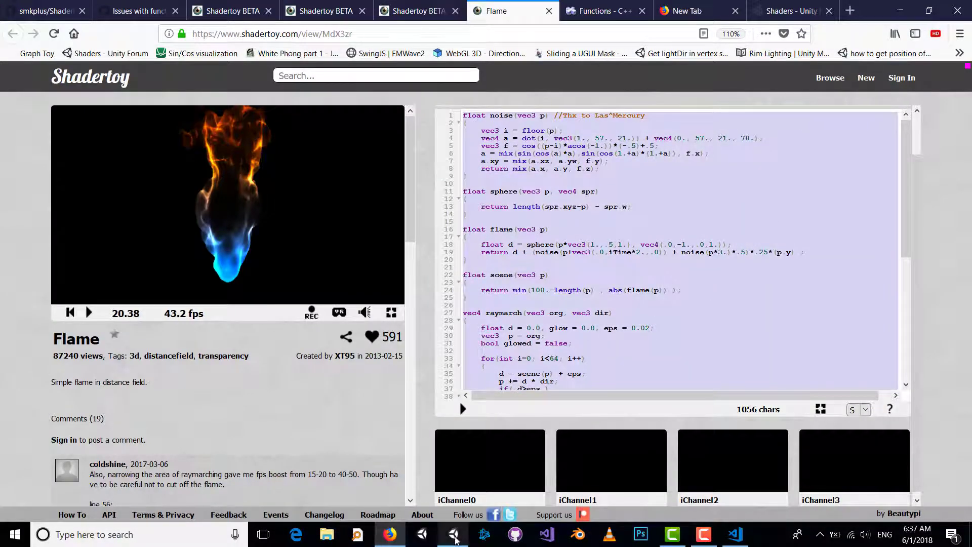
left_click(454, 534)
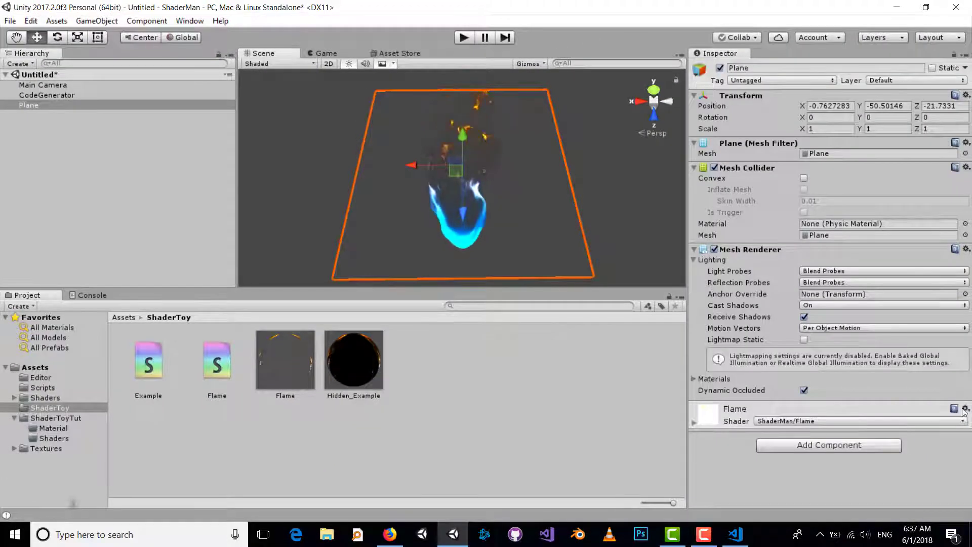
Comment out Flame.shader's Blend SrcAlpha OneMinusSrcAlpha line so the Plane renders a brighter opaque flame
left_click(736, 534)
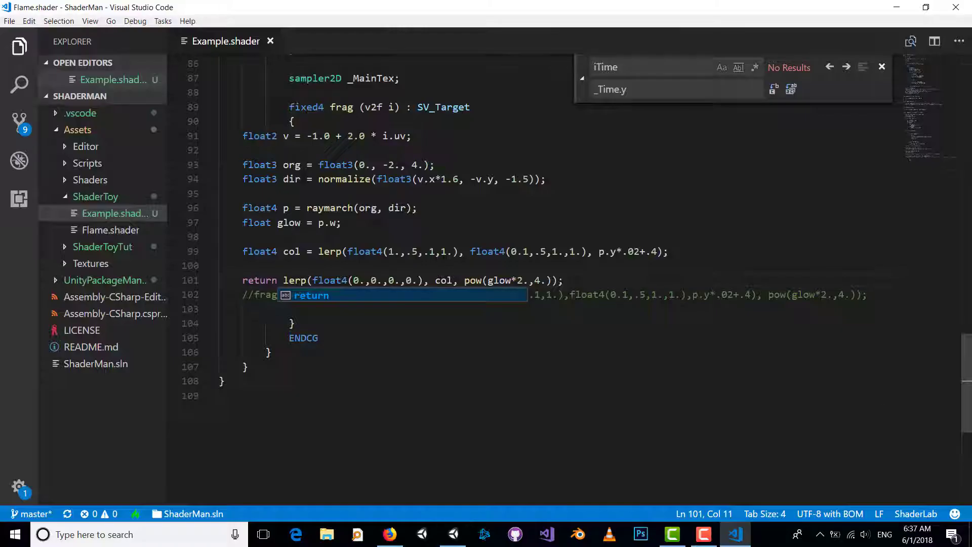
left_click(112, 230)
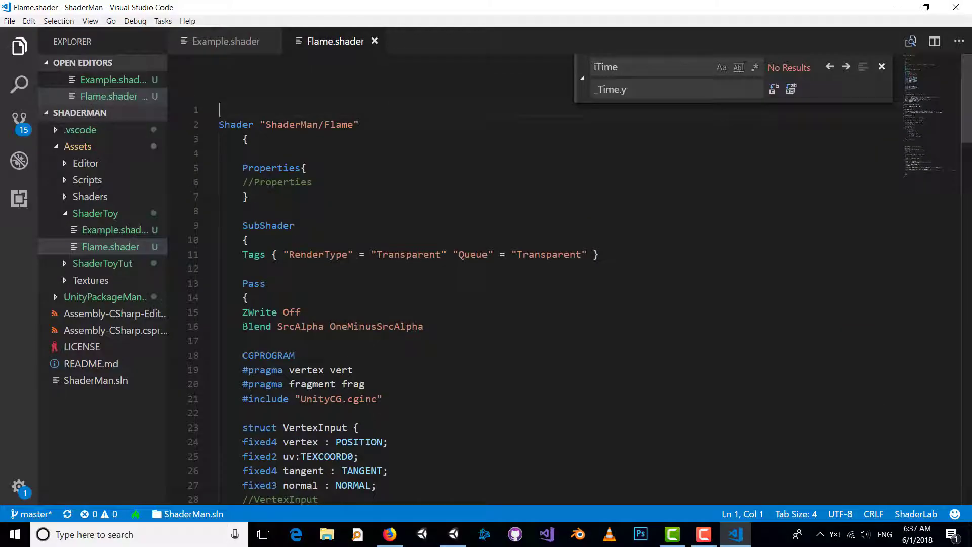
left_click(256, 326)
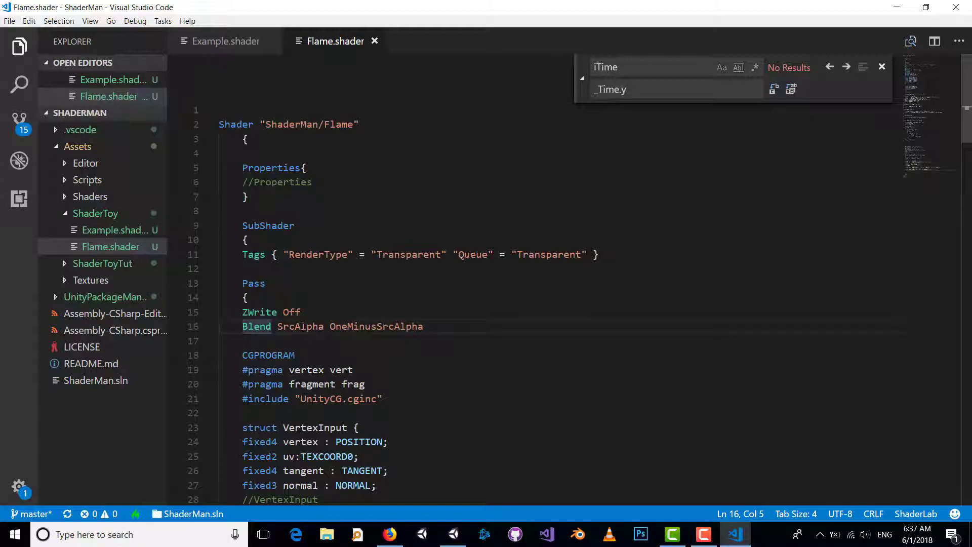
type("/")
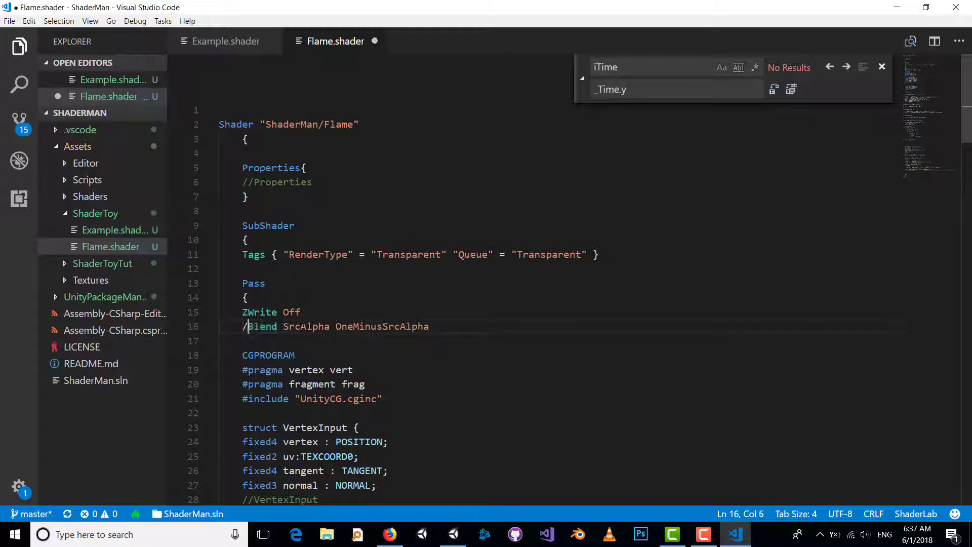
left_click(451, 533)
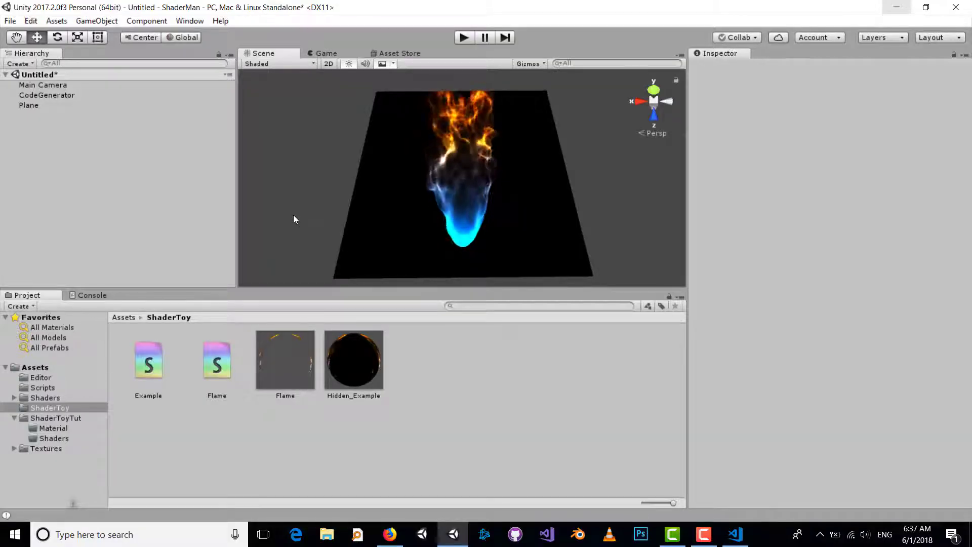